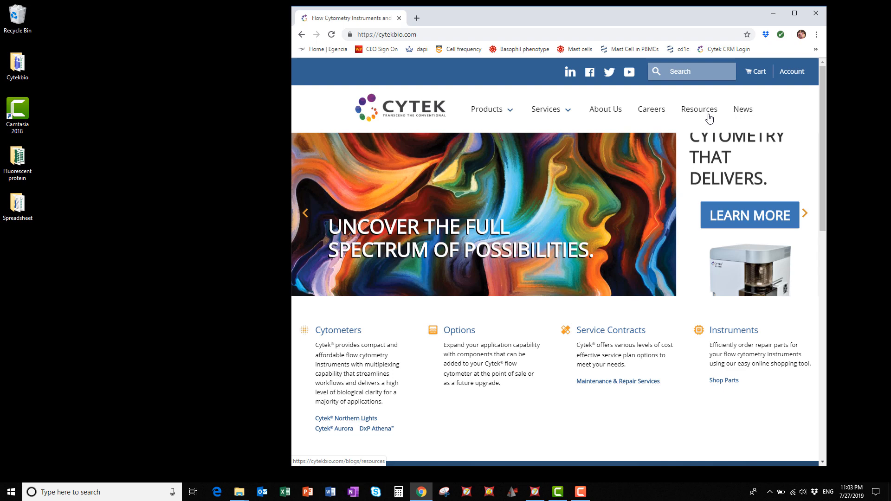
# - Select the 5L 16UV-16V-14B-10YG-8R instrument configuration in the Cytek Full Spectrum Viewer
pyautogui.click(699, 110)
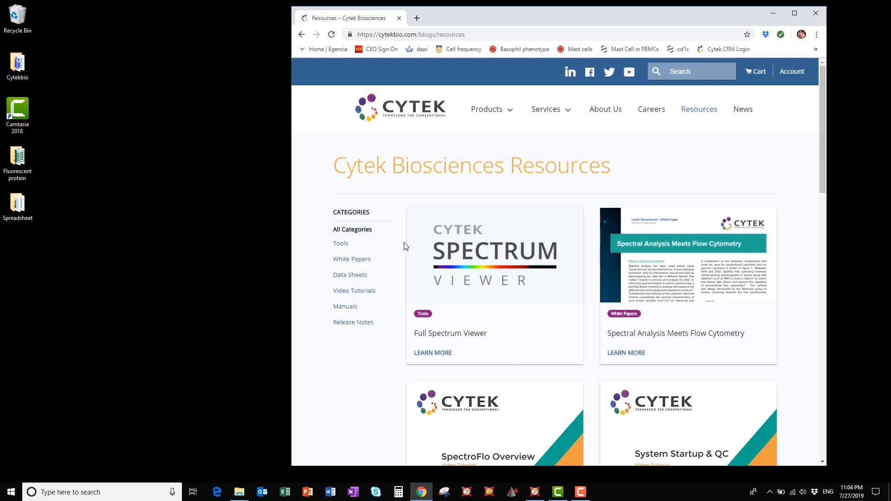
pyautogui.moveTo(498, 277)
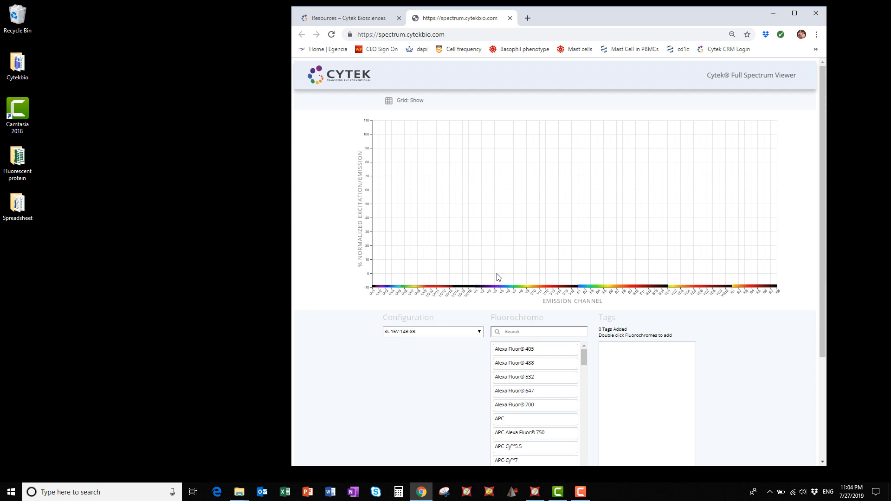
pyautogui.moveTo(426, 336)
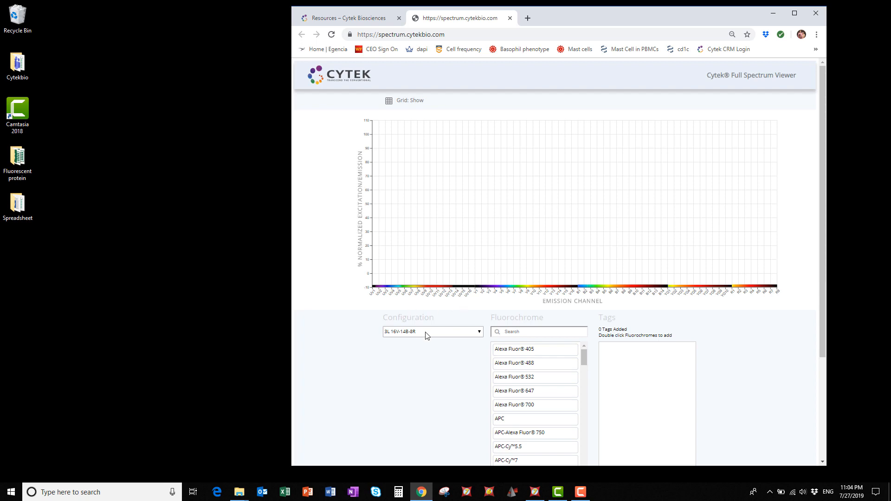
pyautogui.click(432, 331)
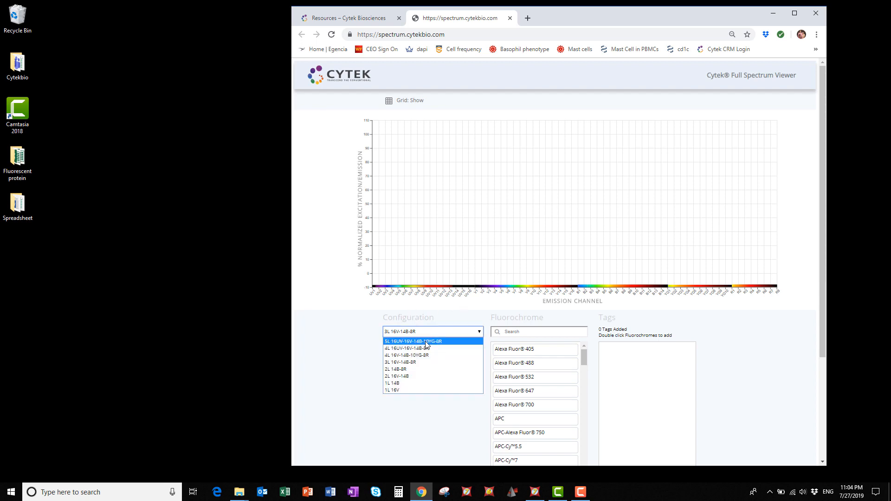
pyautogui.click(413, 342)
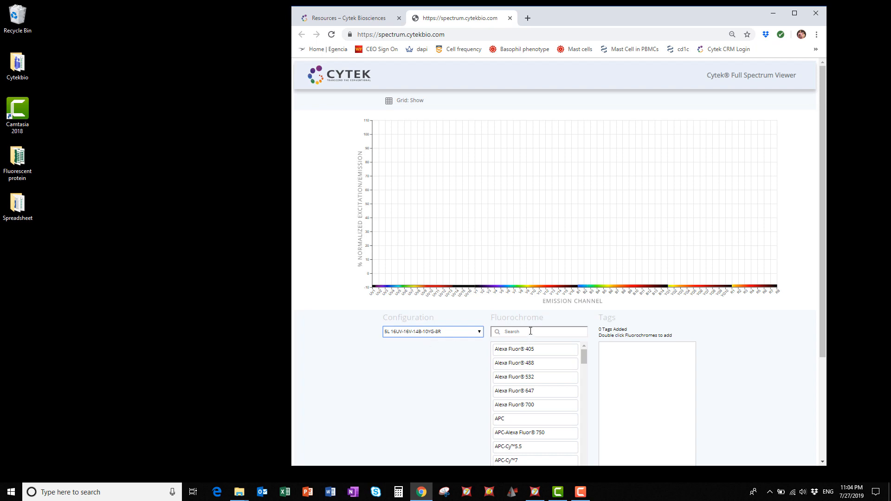
# - Search and add GFP, then YFP, to the normalized spectrum plot
pyautogui.click(538, 331)
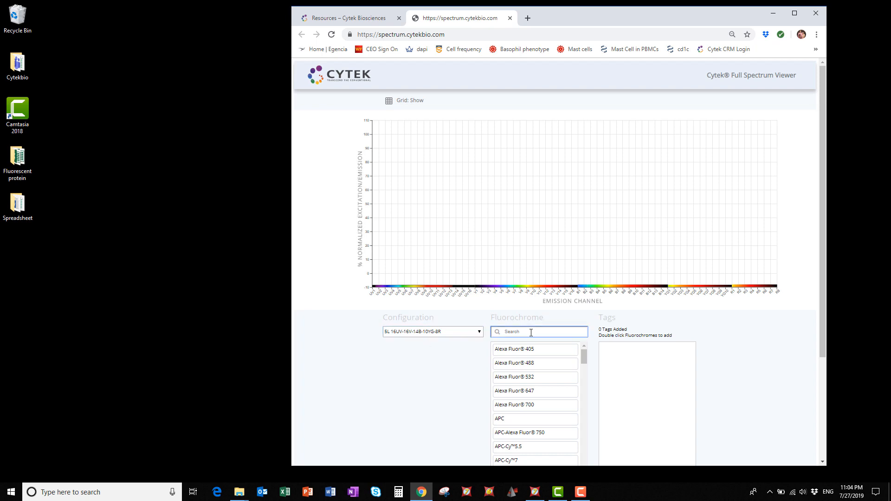
pyautogui.write('GFP')
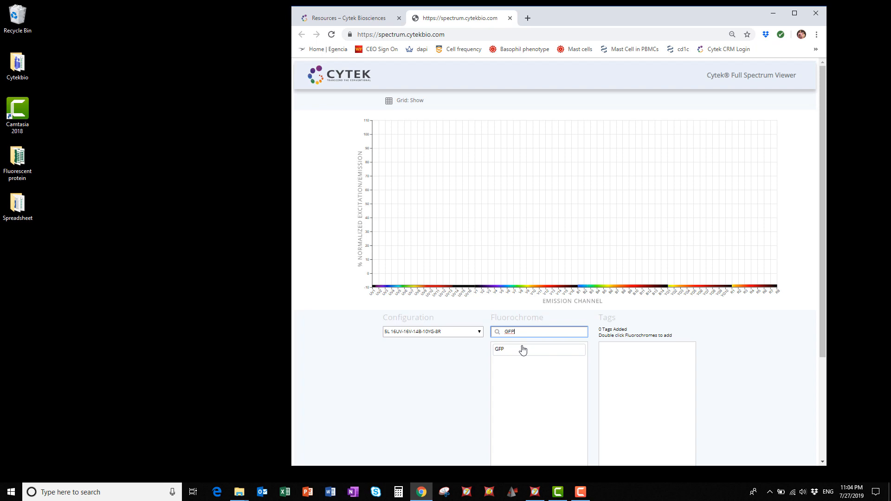
pyautogui.doubleClick(523, 349)
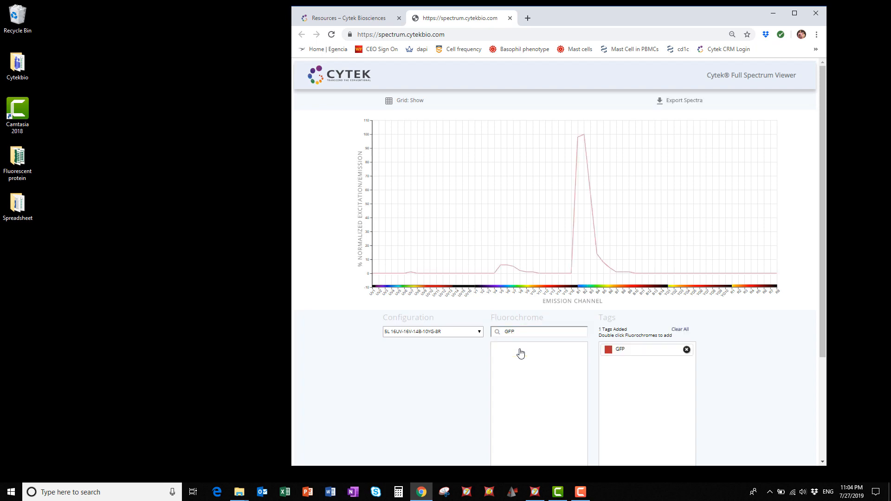
pyautogui.moveTo(523, 351)
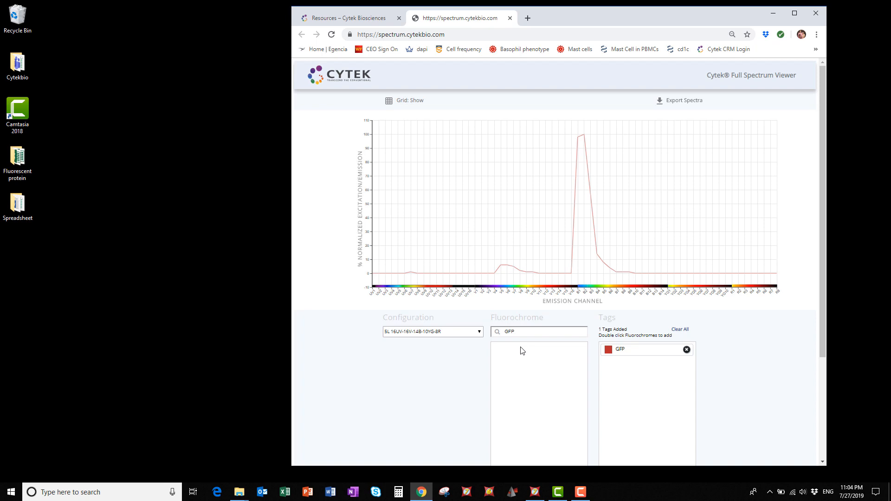
pyautogui.click(538, 332)
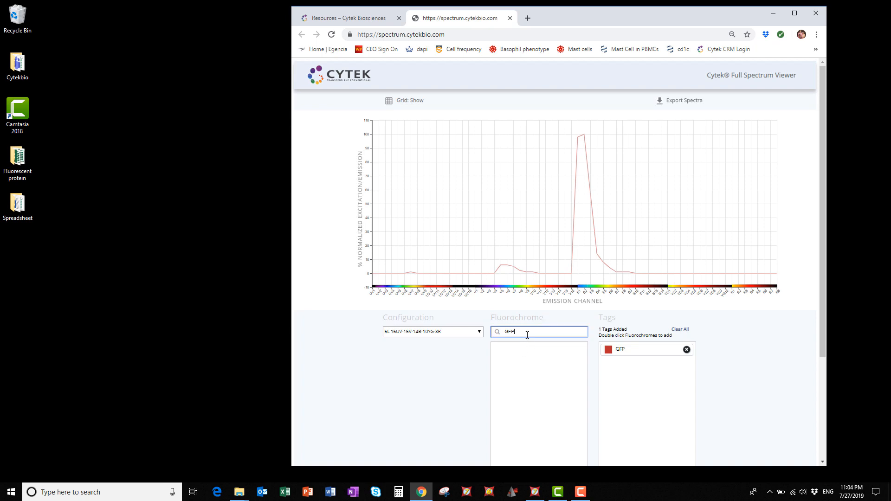
pyautogui.write('YFP')
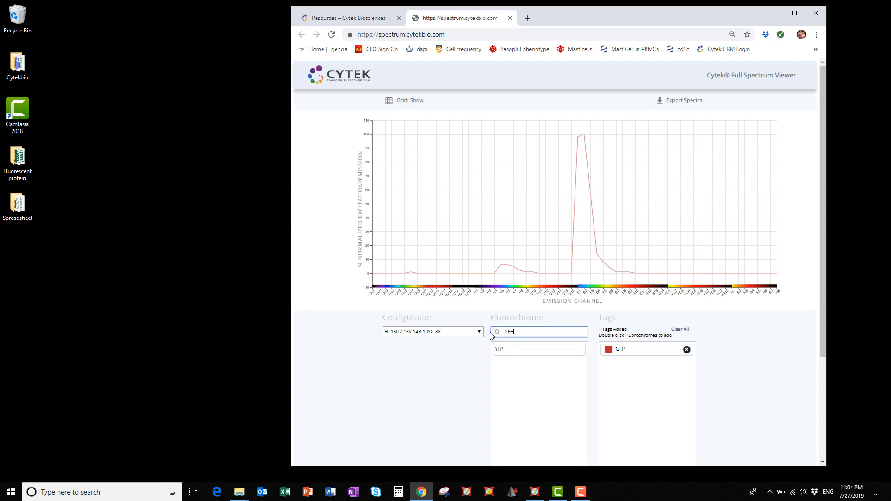
pyautogui.doubleClick(498, 349)
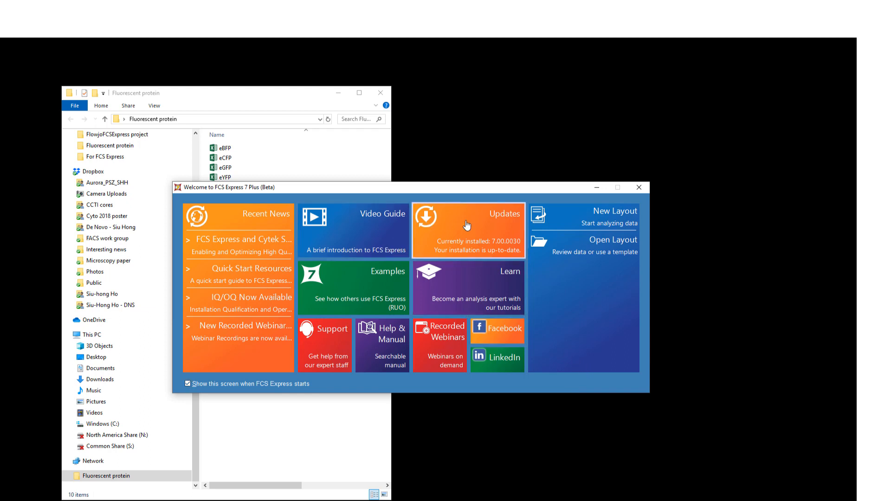
pyautogui.moveTo(600, 223)
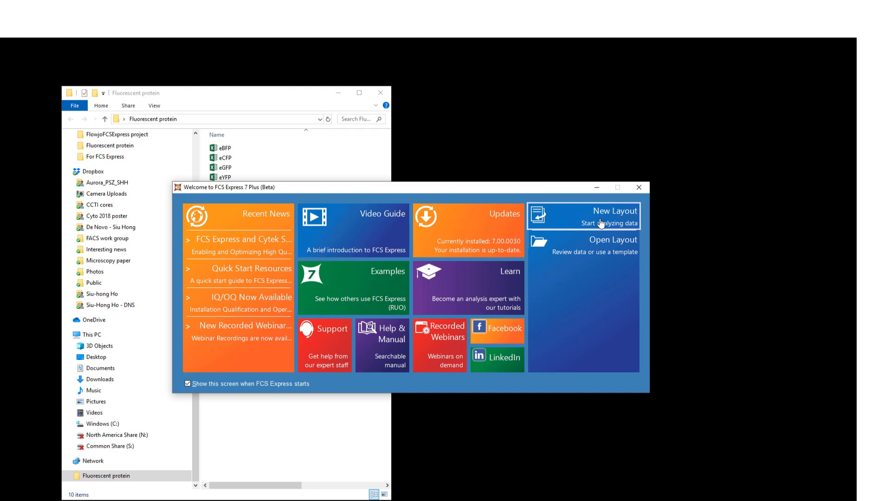
# - Create a new layout with the ten fluorescent protein files in the Data List and start plotting eBFP
pyautogui.click(602, 216)
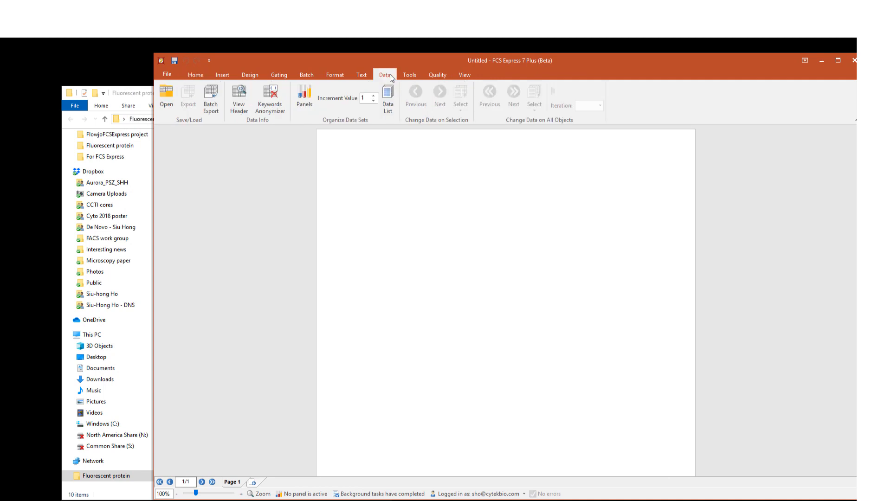
pyautogui.click(388, 92)
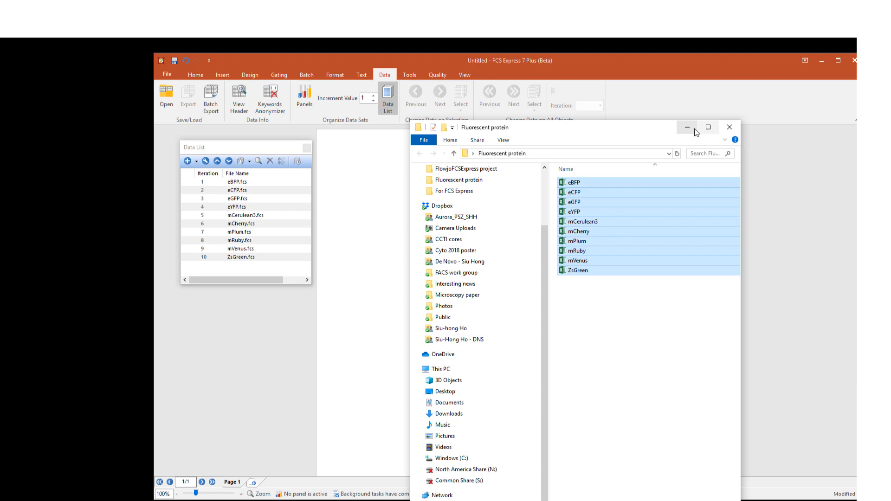
pyautogui.click(730, 126)
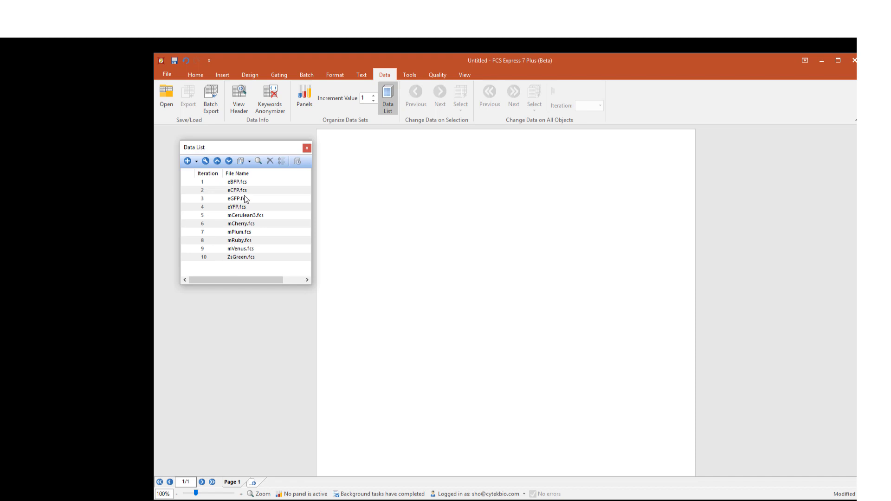
pyautogui.click(243, 182)
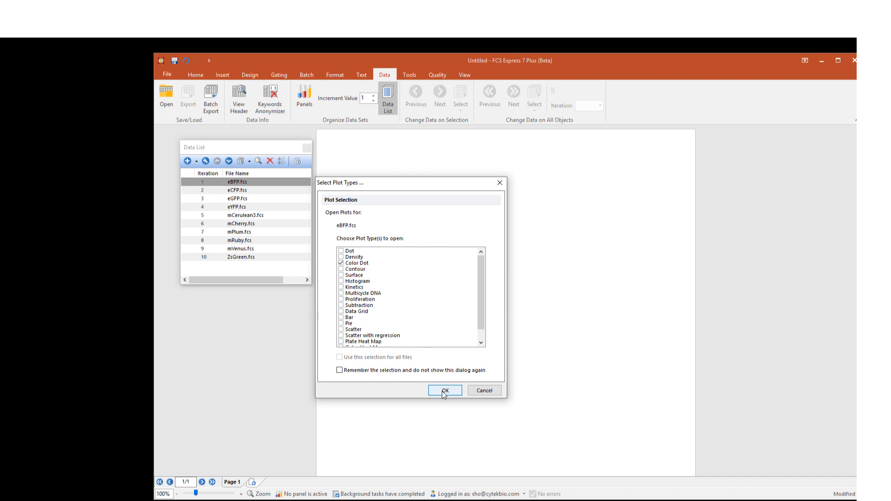
# - Place an eBFP color dot plot with FSC-A on the X axis and SSC-A on the Y axis
pyautogui.click(445, 389)
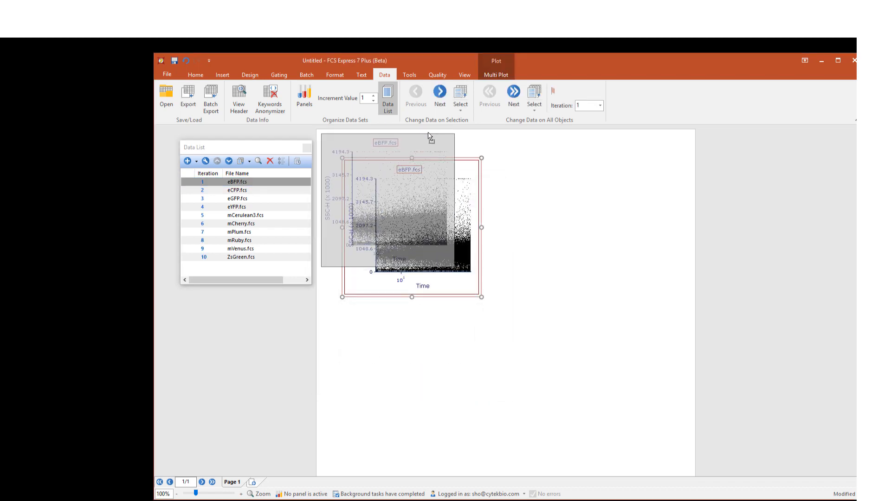
pyautogui.click(414, 259)
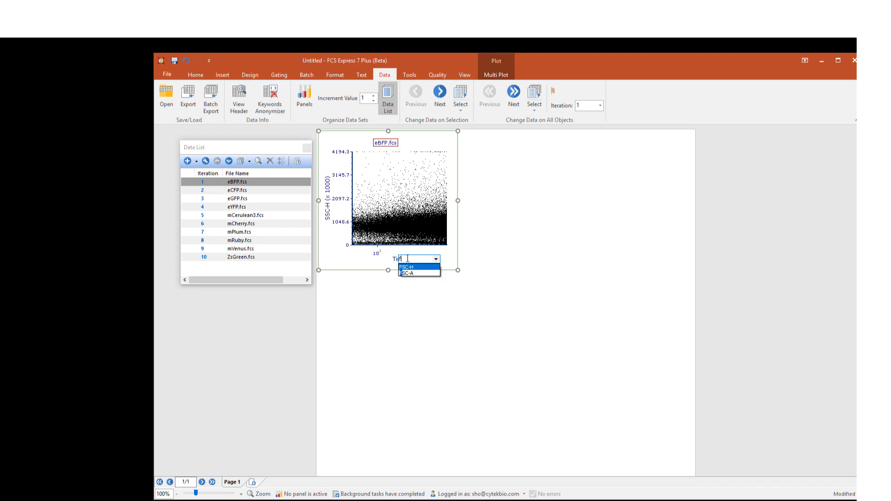
pyautogui.click(406, 272)
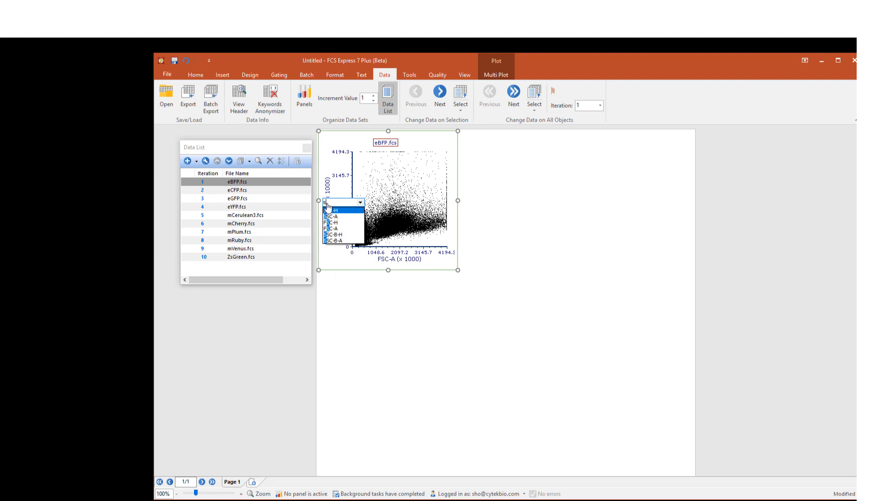
pyautogui.click(332, 216)
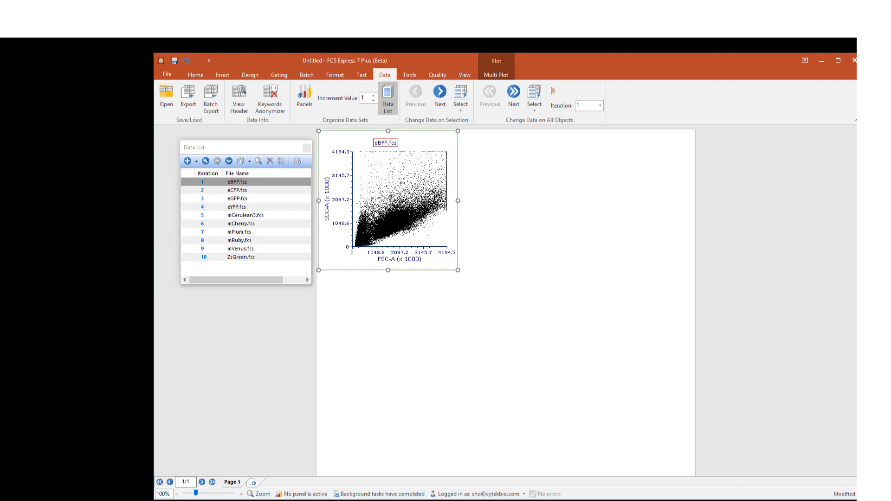
pyautogui.moveTo(399, 219)
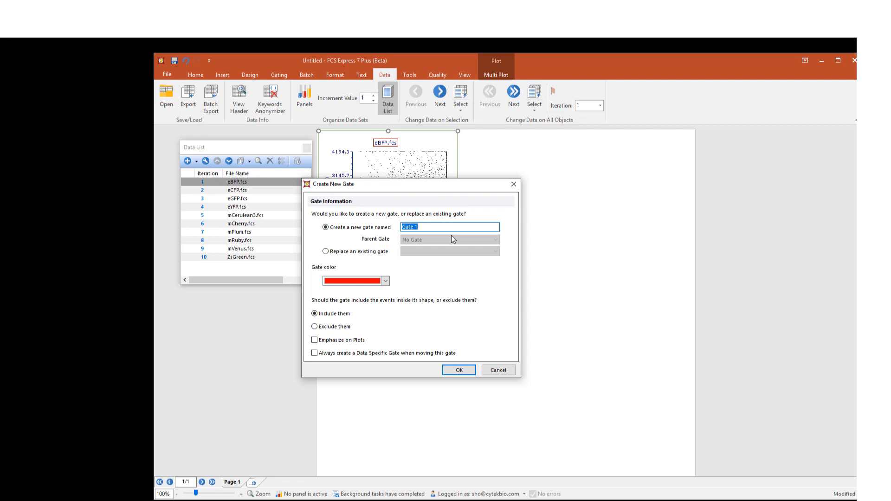
# - Name the polygon gate FSCSSC and confirm it
pyautogui.write('FSCSSC')
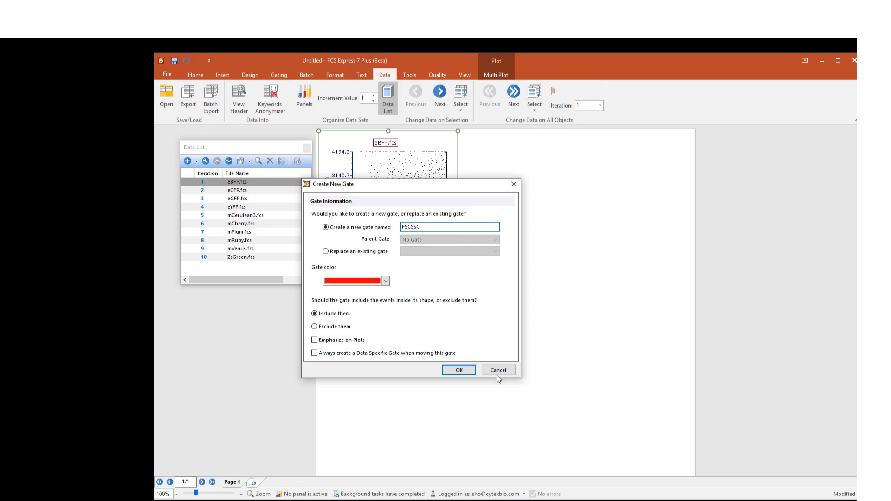
pyautogui.click(459, 370)
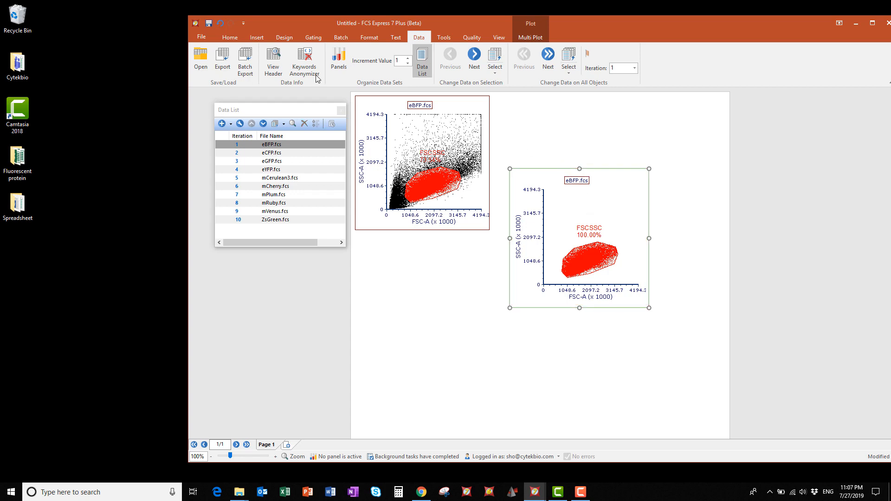
# - Change the gated eBFP plot type to a histogram via the Format plot-type list
pyautogui.click(367, 37)
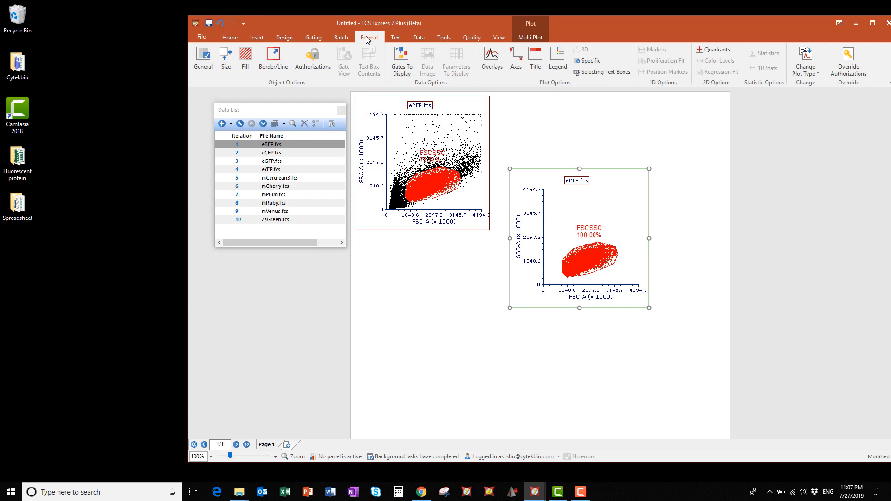
pyautogui.click(806, 60)
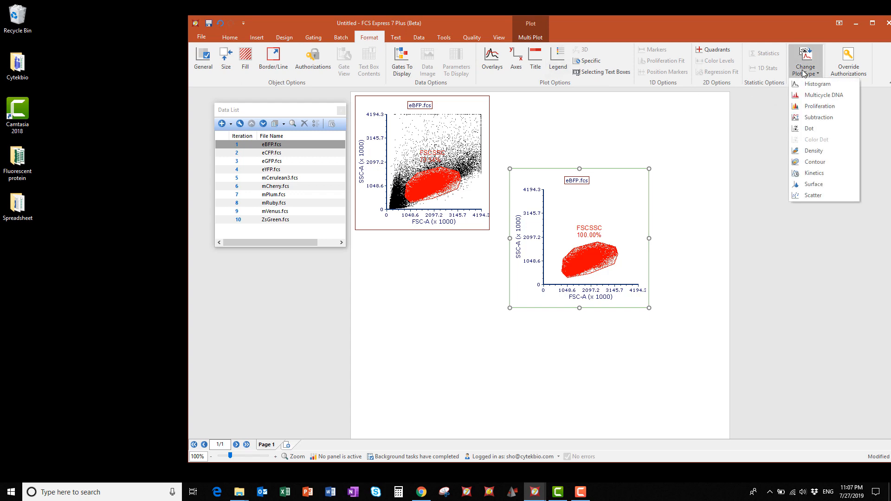
pyautogui.click(814, 83)
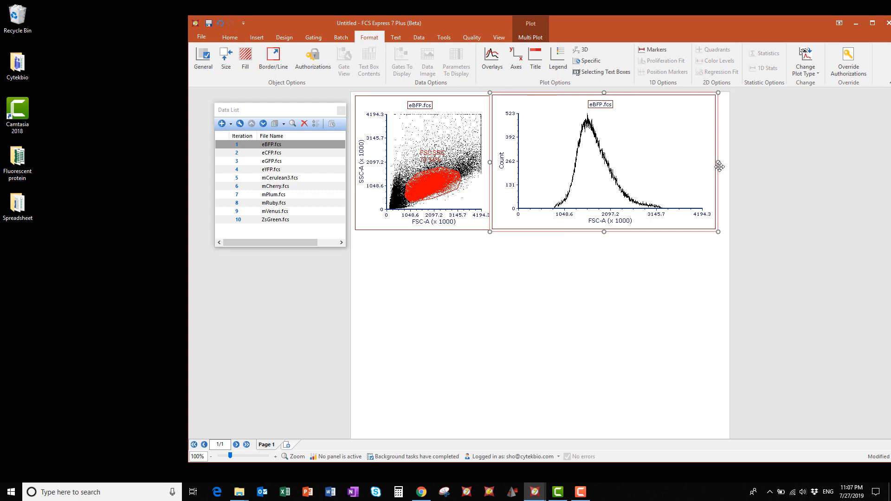
pyautogui.moveTo(535, 71)
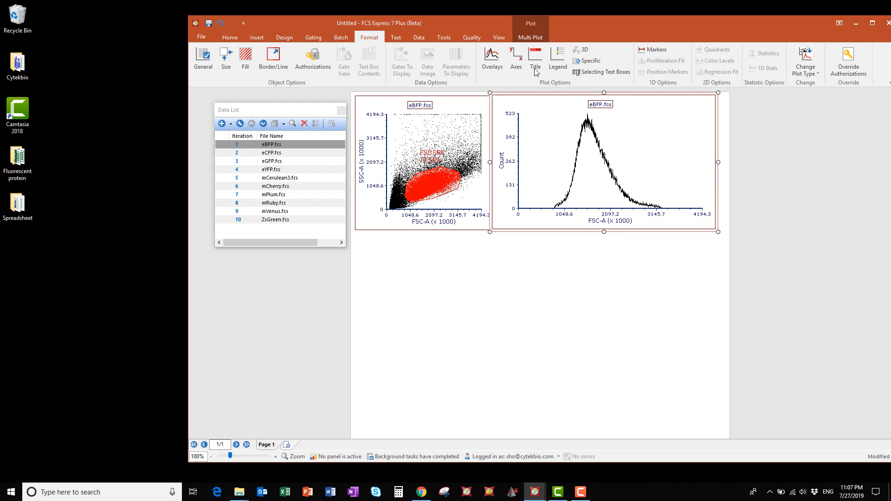
# - Insert a multi-plot histogram grid for eBFP and remove the Time, SSC-H and SSC-A panels
pyautogui.click(529, 37)
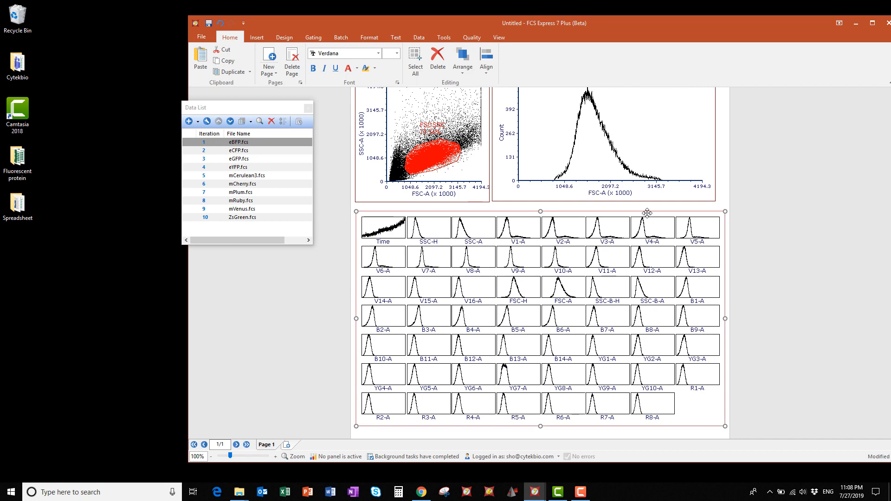
pyautogui.rightClick(643, 214)
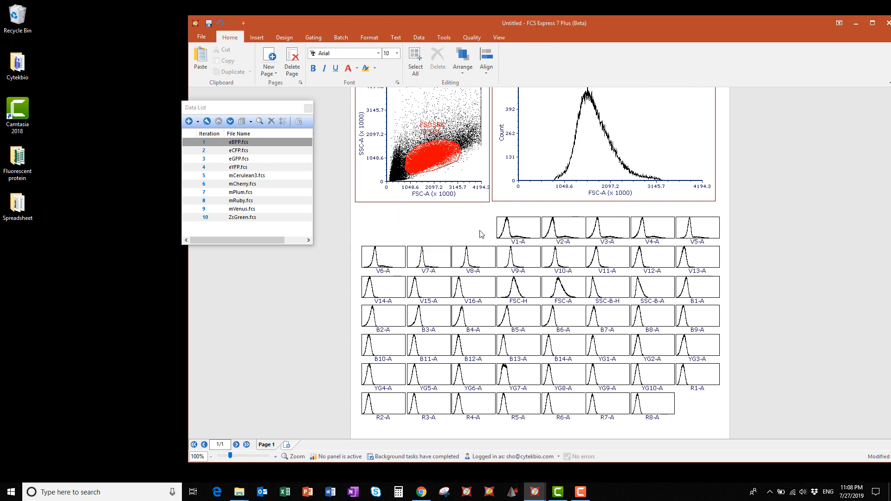
pyautogui.moveTo(526, 294)
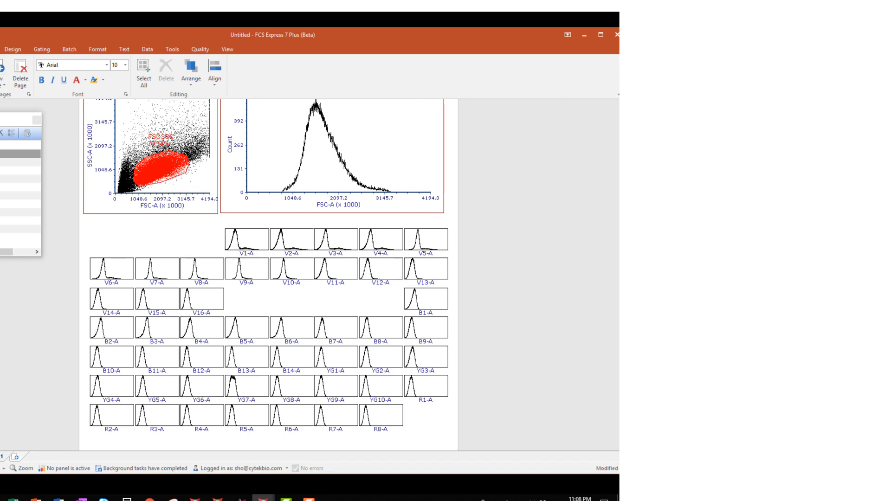
pyautogui.moveTo(268, 269)
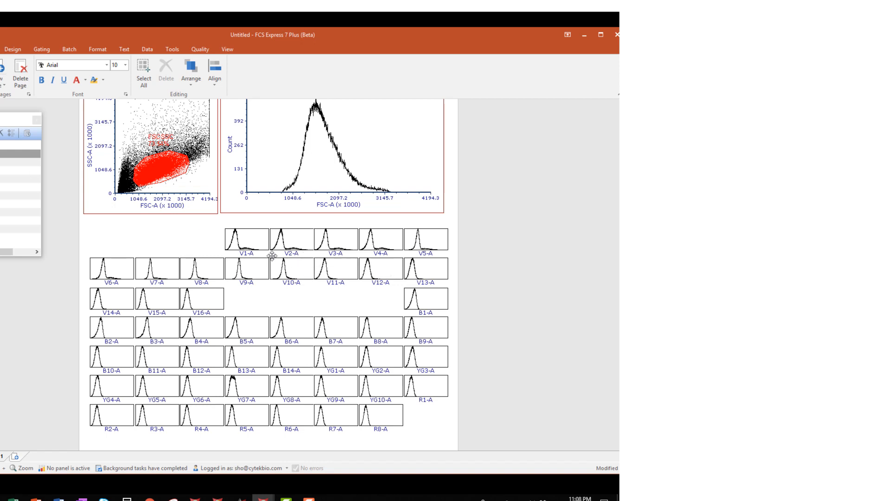
pyautogui.moveTo(215, 250)
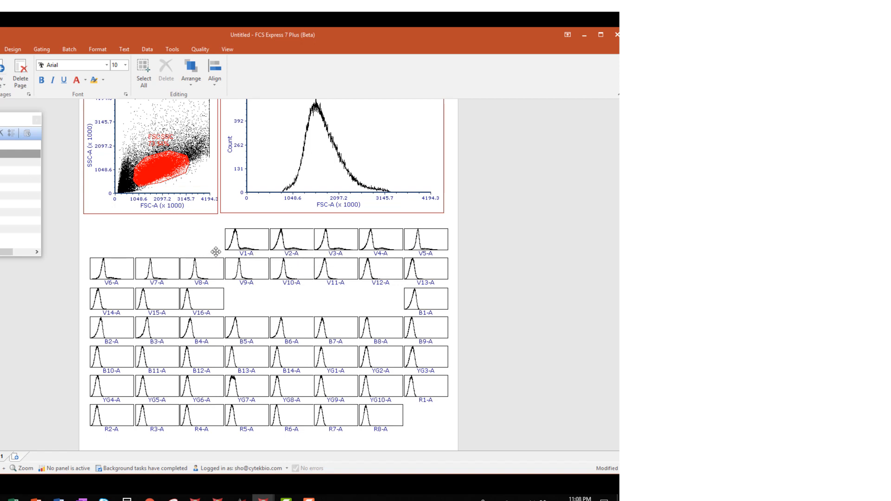
pyautogui.moveTo(250, 255)
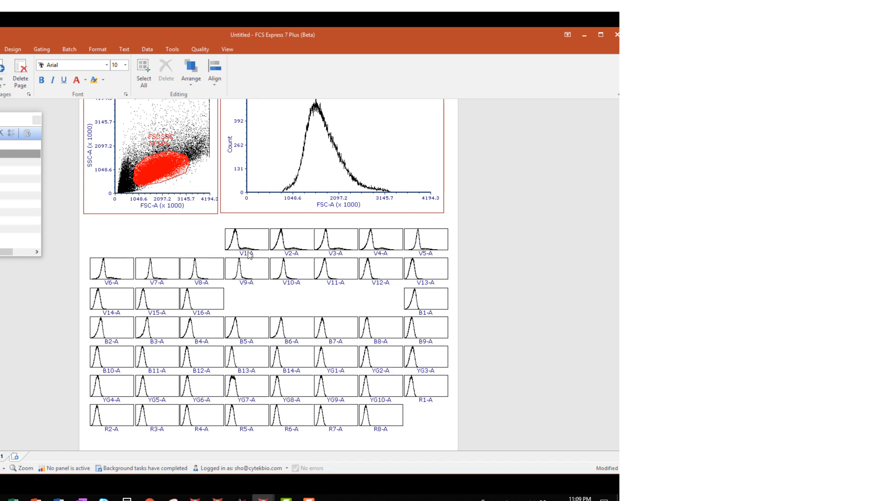
pyautogui.moveTo(321, 260)
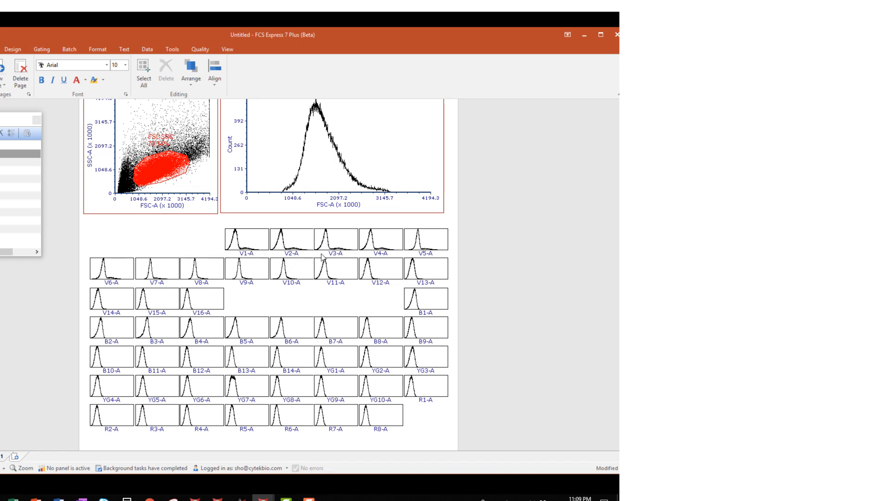
pyautogui.moveTo(334, 207)
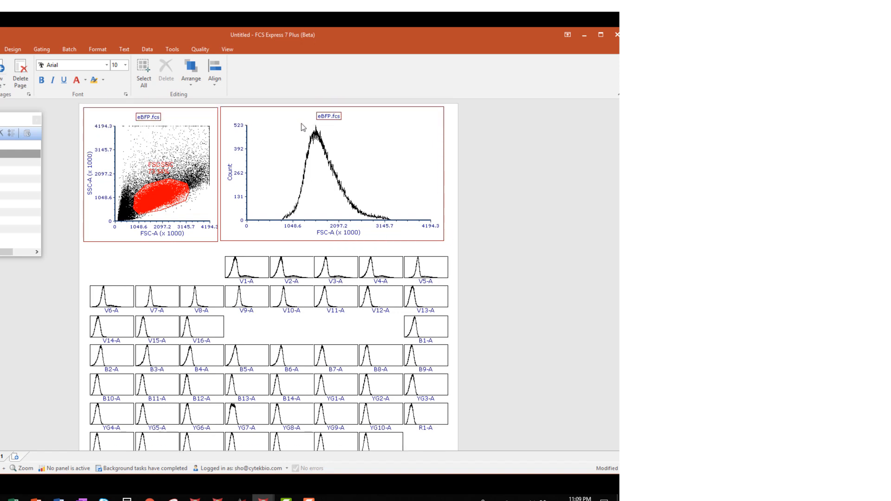
# - Switch the histogram's x-axis parameter from FSC-A to V2-A
pyautogui.click(362, 232)
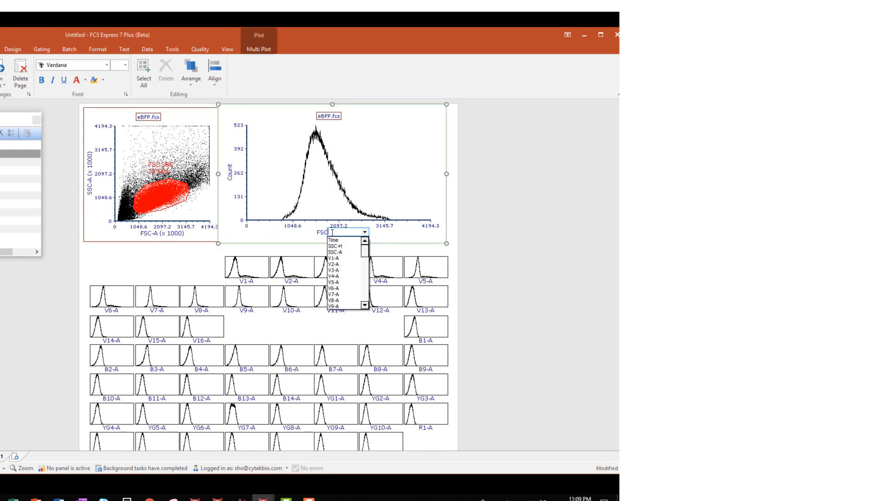
pyautogui.click(328, 258)
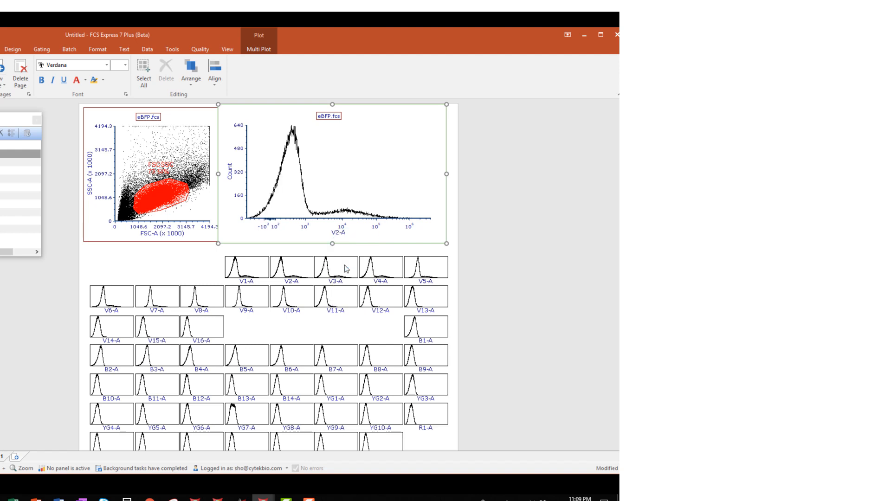
# - Draw marker M1 on the V2-A histogram and convert it to a linked gate named Positive MFI
pyautogui.rightClick(324, 190)
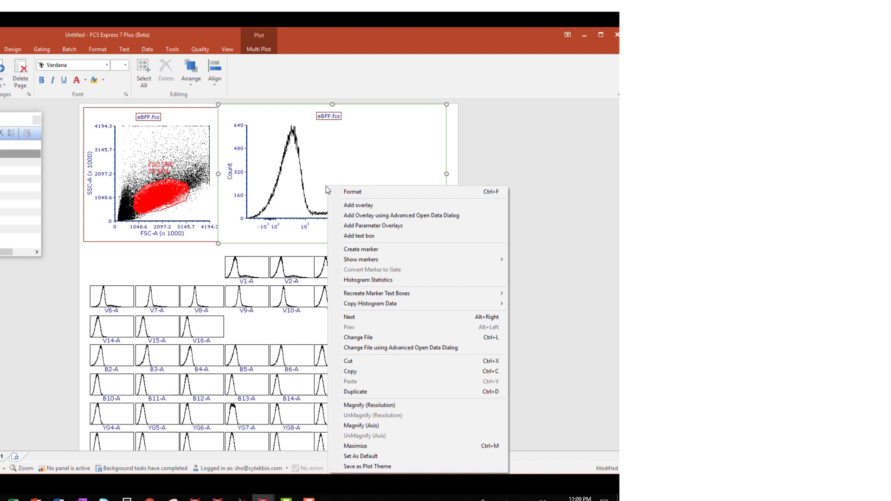
pyautogui.moveTo(360, 248)
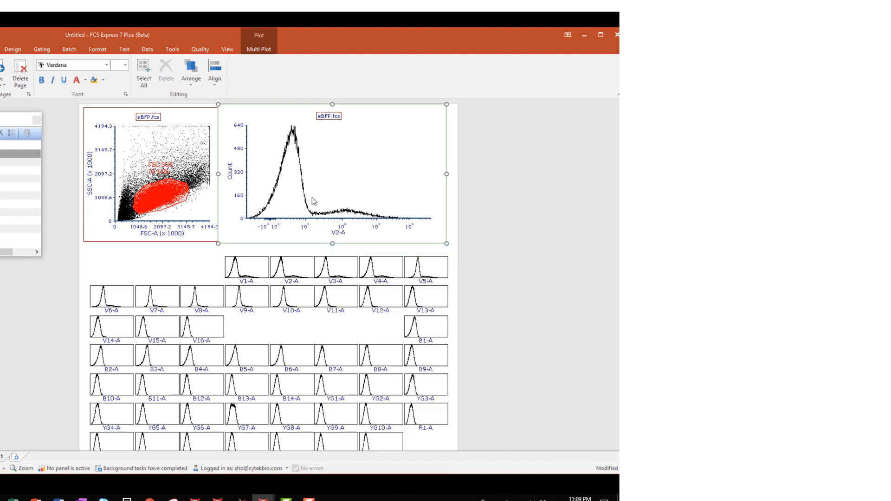
pyautogui.moveTo(312, 198); pyautogui.dragTo(413, 198)
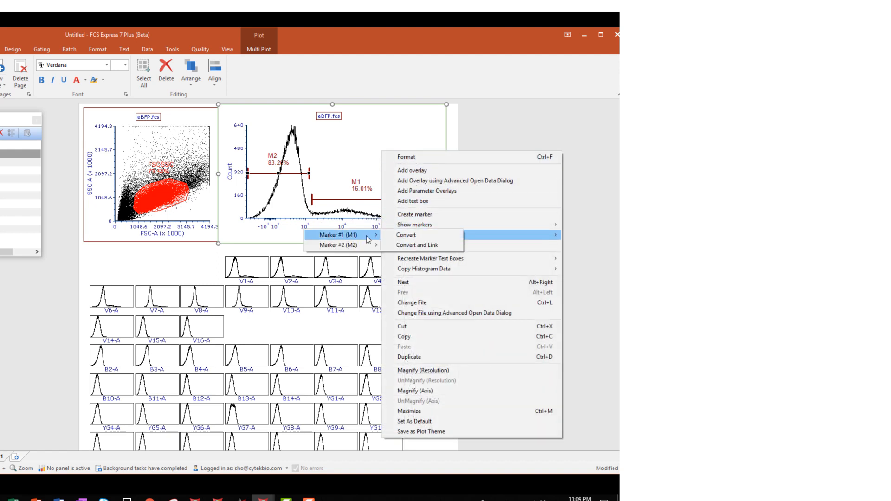
pyautogui.click(406, 235)
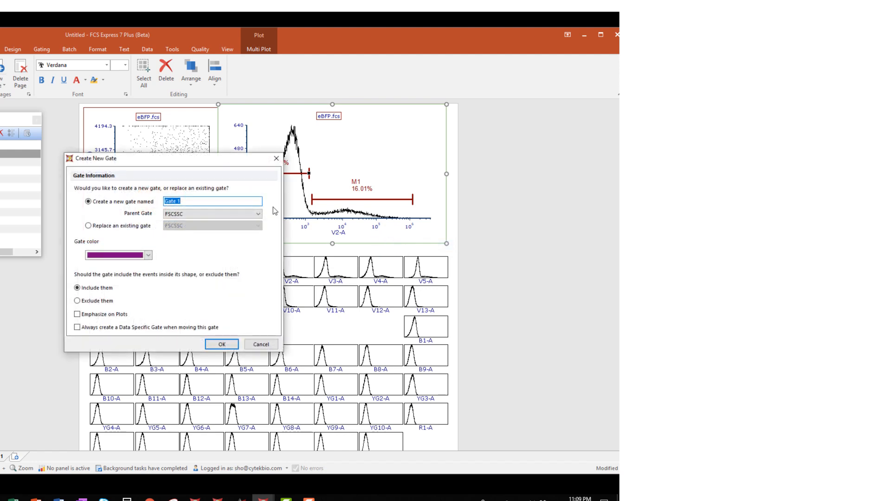
pyautogui.write('Positiv')
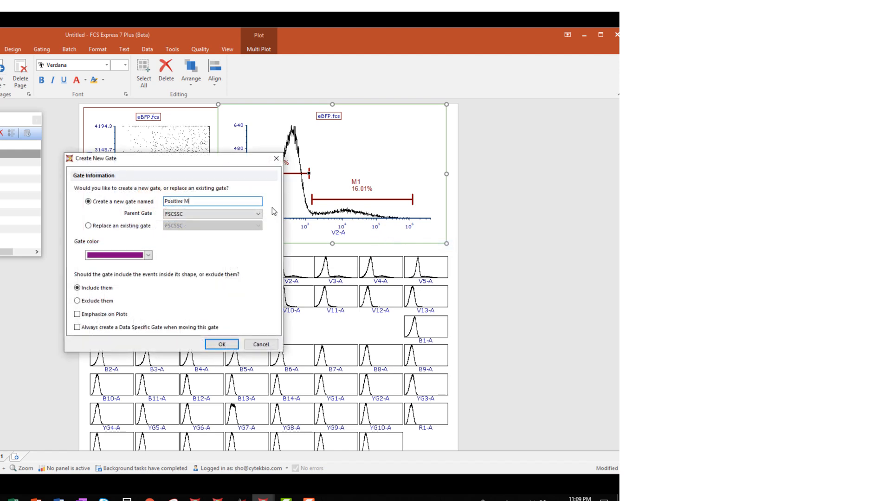
pyautogui.write('FI')
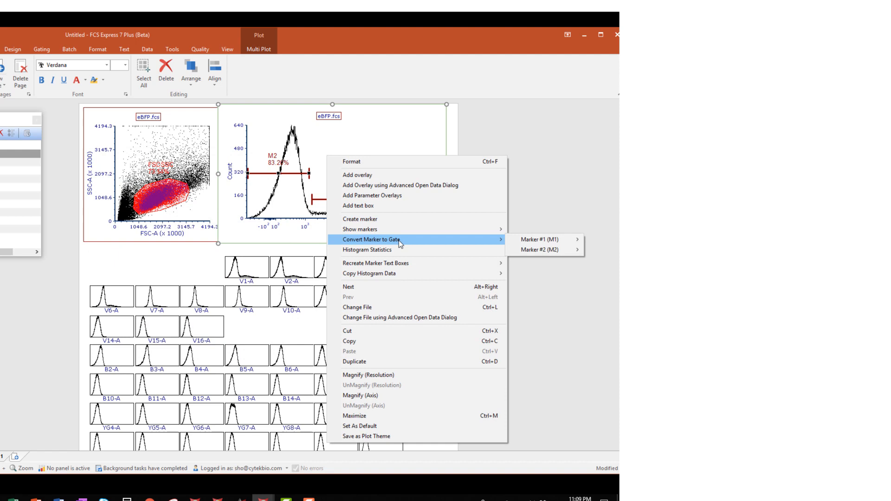
pyautogui.moveTo(547, 239)
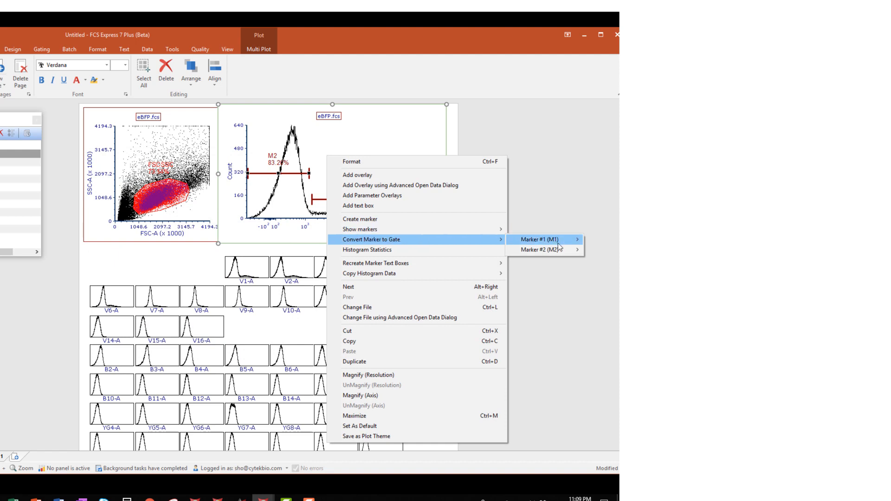
pyautogui.moveTo(543, 249)
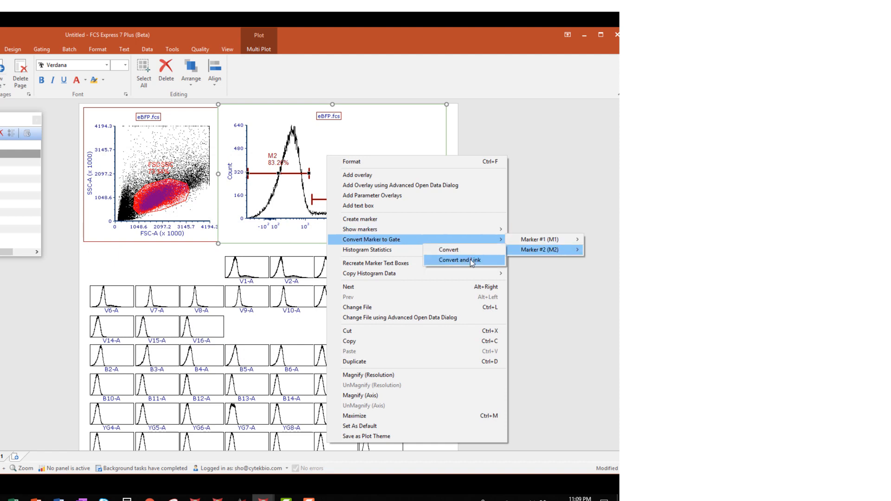
# - Convert marker M2 to a linked gate named Negative MFI
pyautogui.click(464, 260)
pyautogui.write('N')
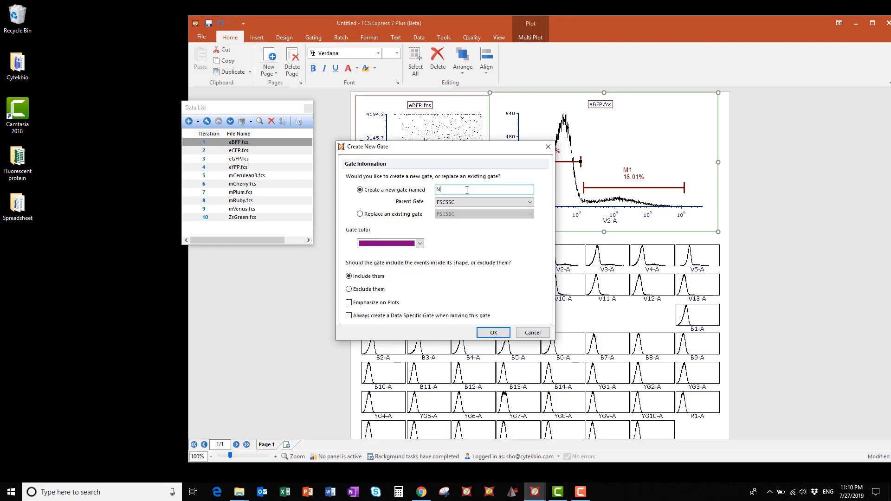
pyautogui.write('egative m')
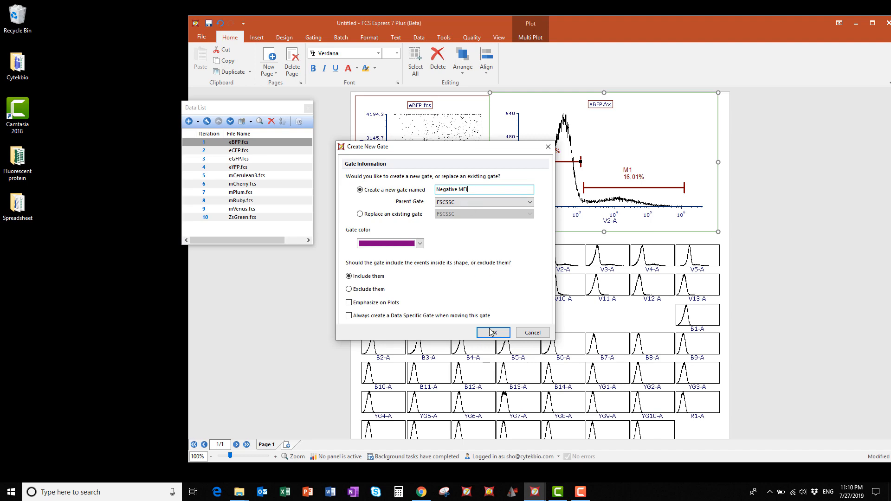
pyautogui.click(493, 333)
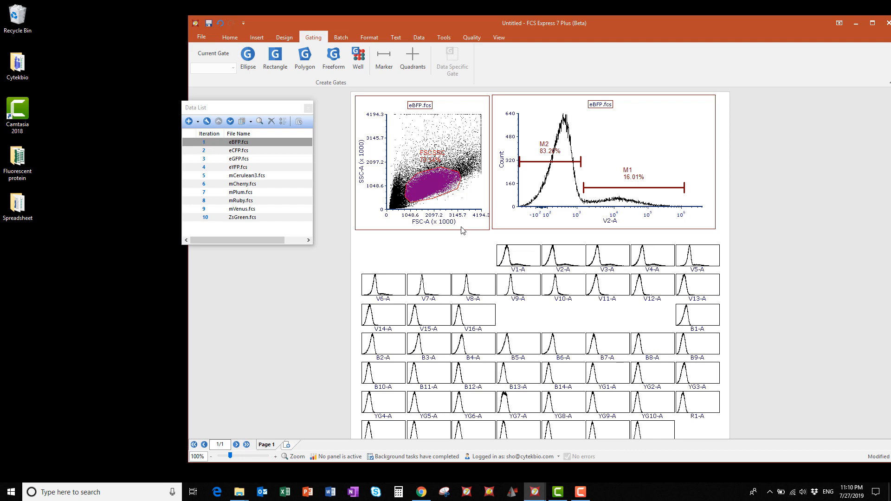
# - Add an Excel (Column Mode) export to the batch actions and choose its save location
pyautogui.click(340, 37)
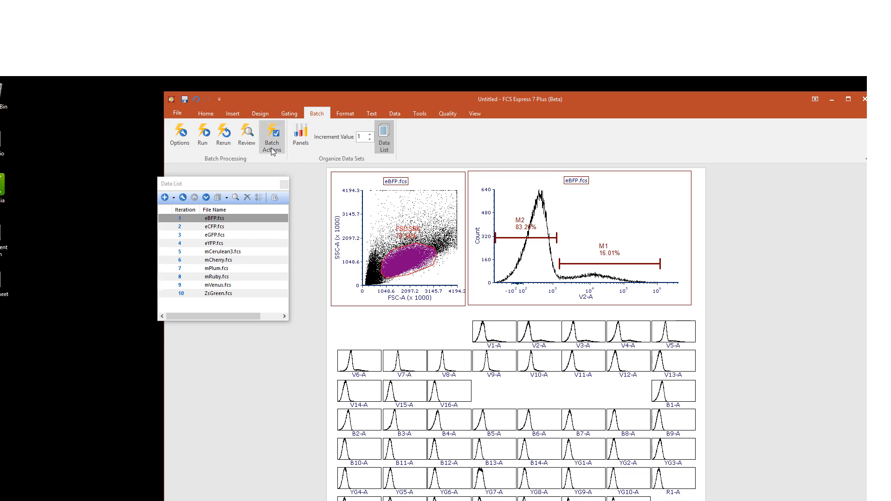
pyautogui.click(270, 134)
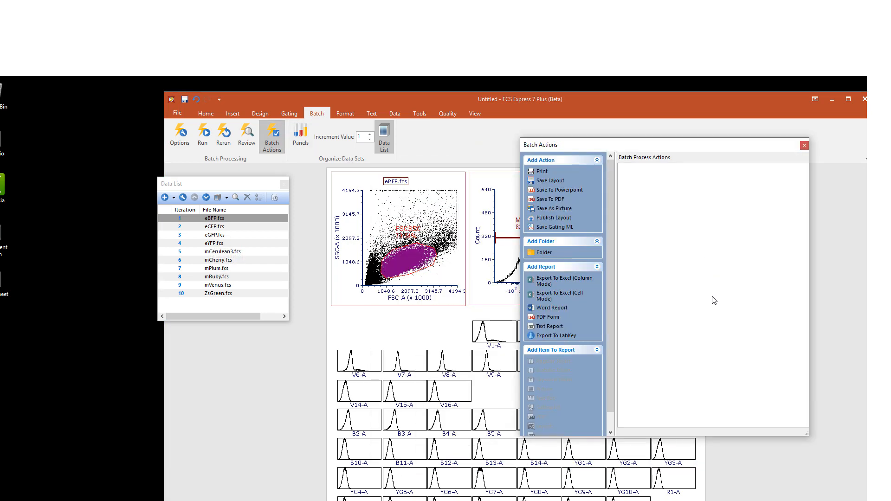
pyautogui.moveTo(637, 297)
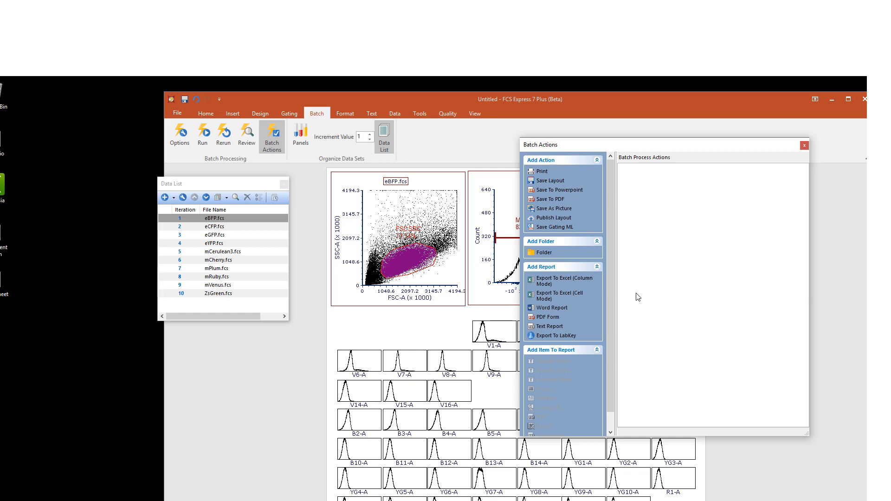
pyautogui.click(559, 281)
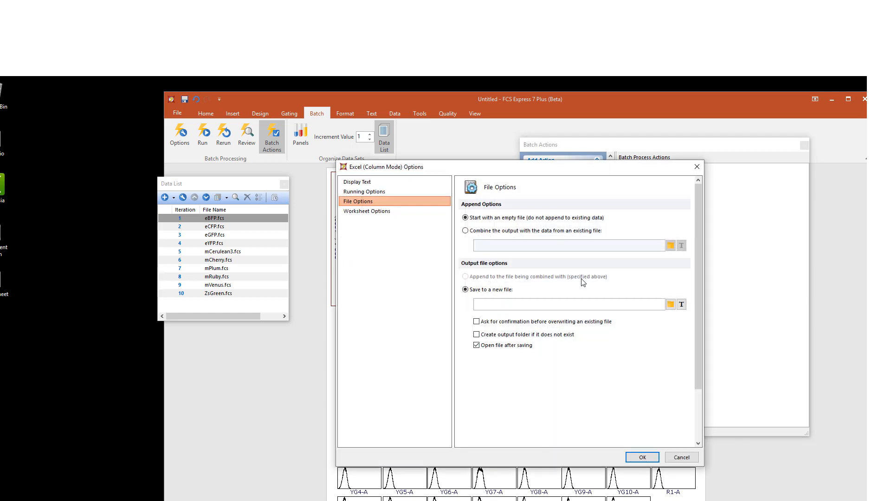
pyautogui.click(670, 303)
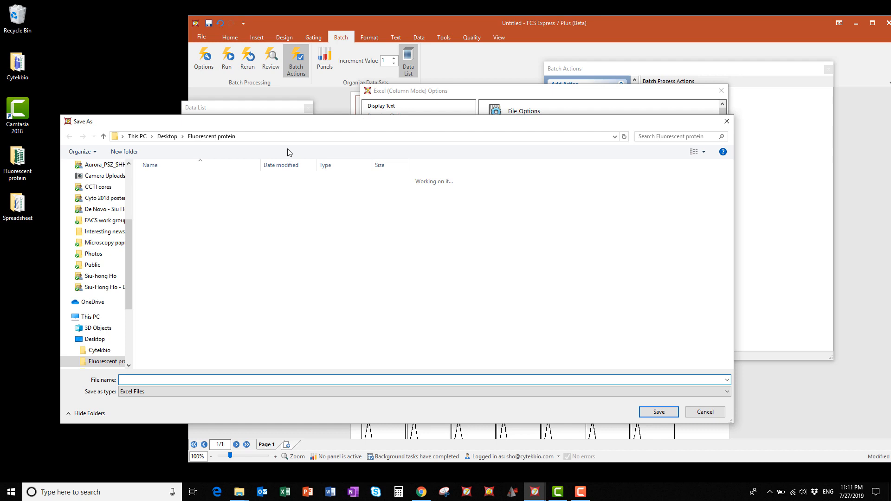
# - Save the export output as Positive MFI in Desktop > Spreadsheet
pyautogui.click(95, 338)
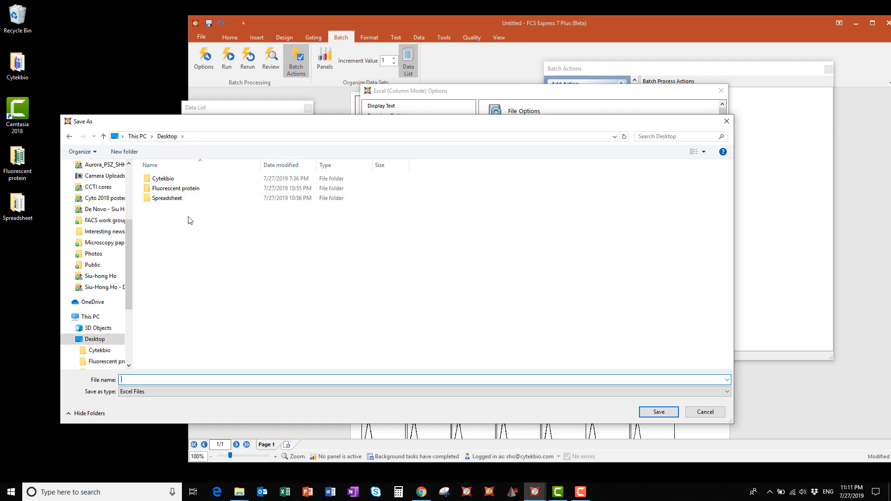
pyautogui.doubleClick(167, 198)
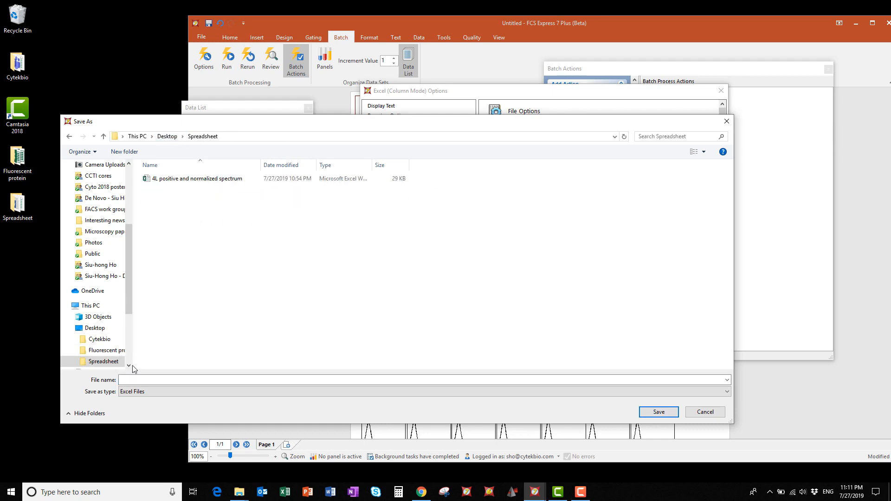
pyautogui.write('Positive MFI')
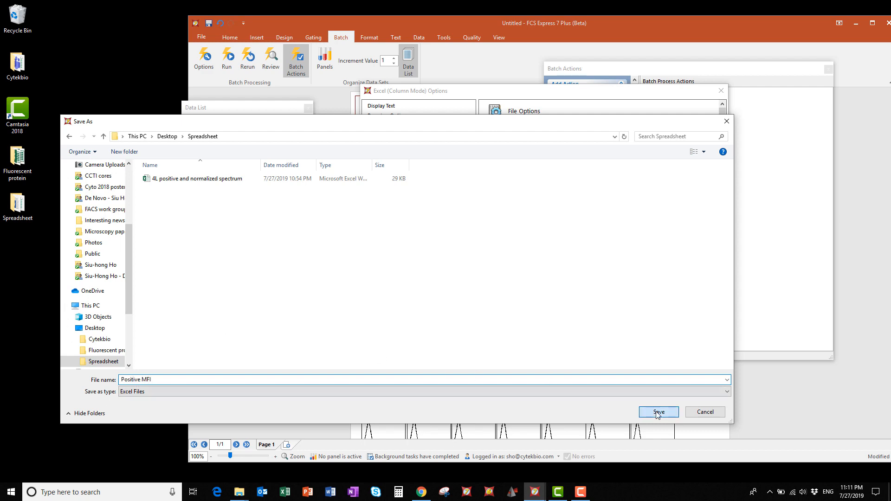
pyautogui.click(659, 412)
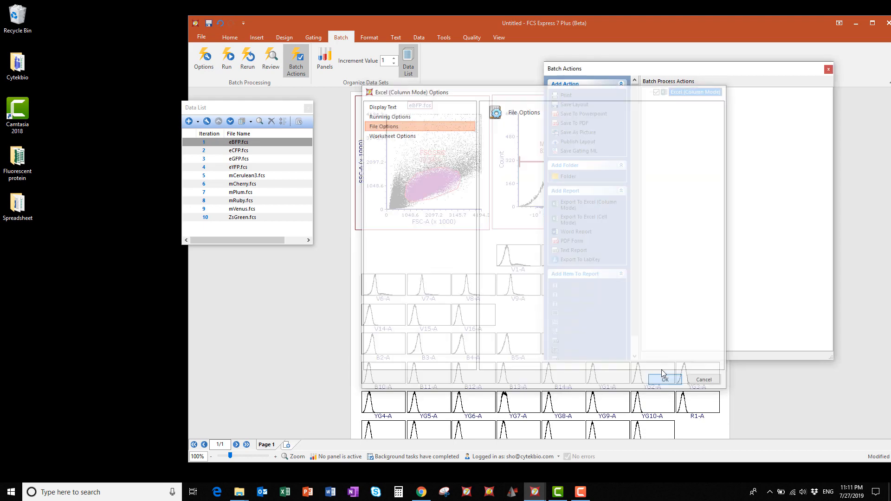
# - Paste a Keyword token into the Excel (Column Mode) export action
pyautogui.click(665, 379)
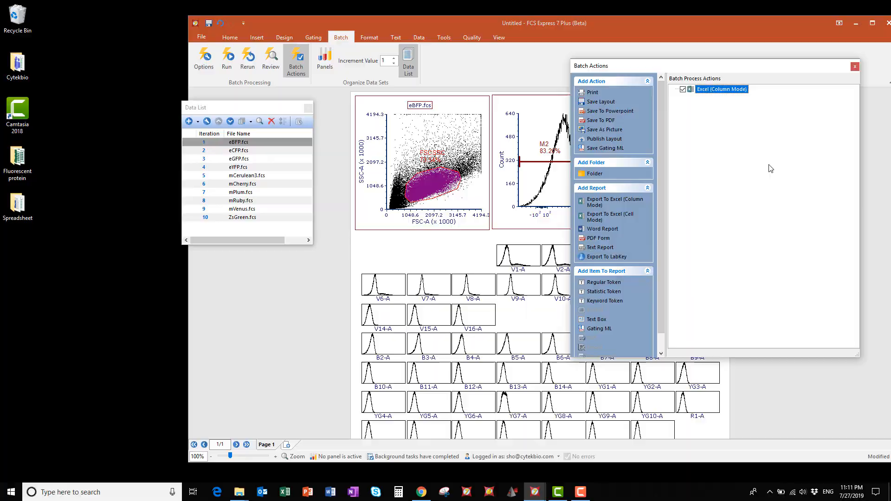
pyautogui.click(421, 162)
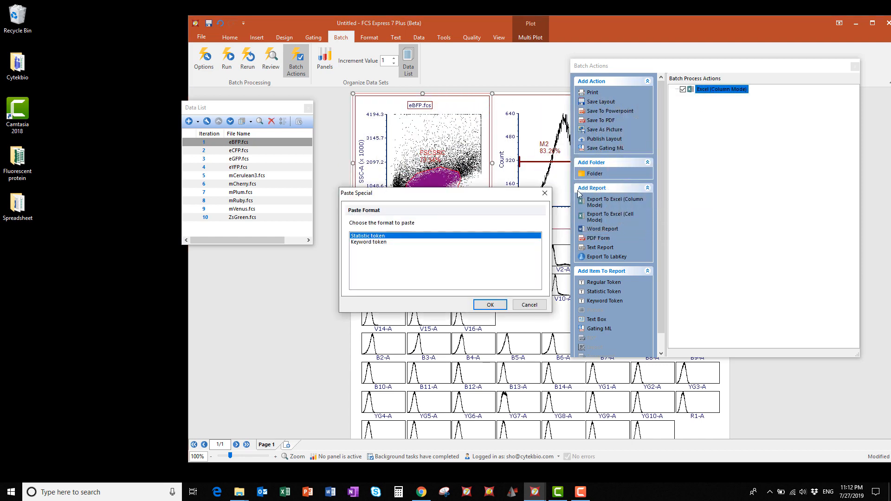
pyautogui.click(369, 241)
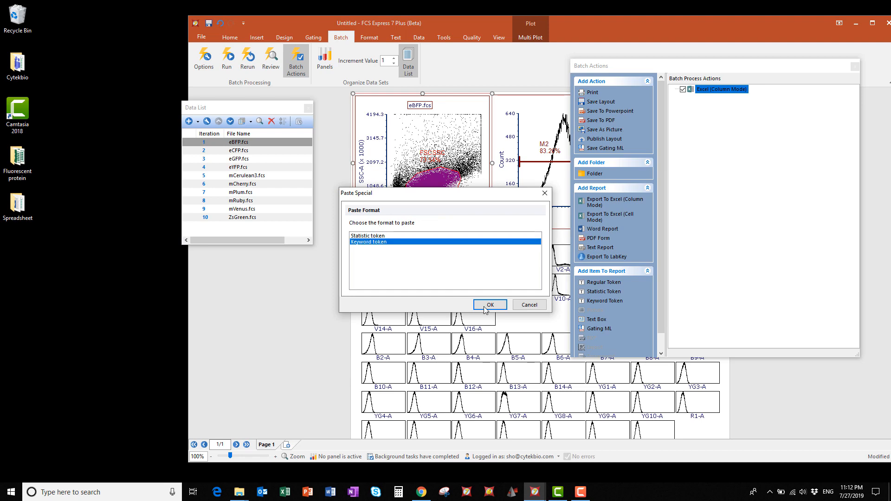
pyautogui.click(490, 304)
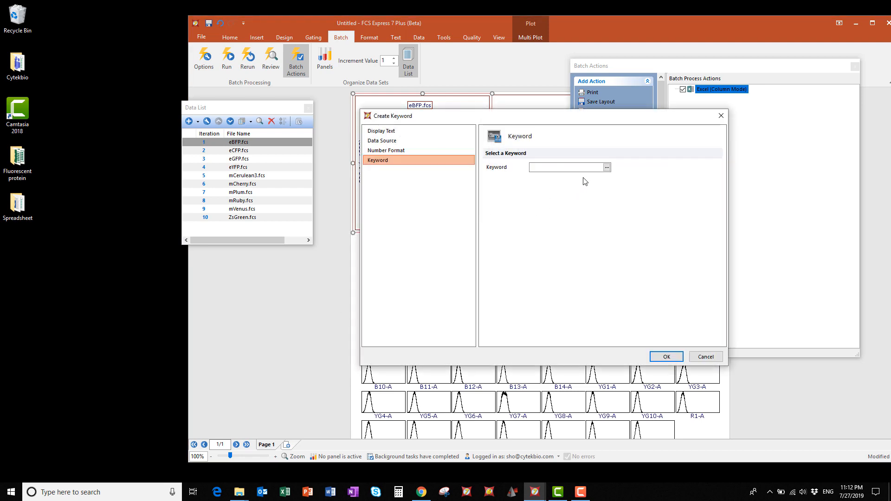
# - Pick the $FIL file-name keyword for the token and confirm
pyautogui.click(565, 167)
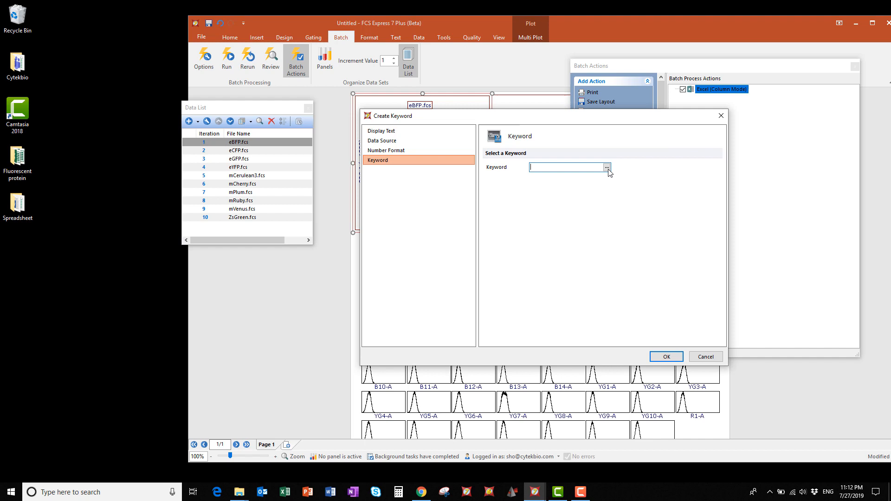
pyautogui.click(607, 167)
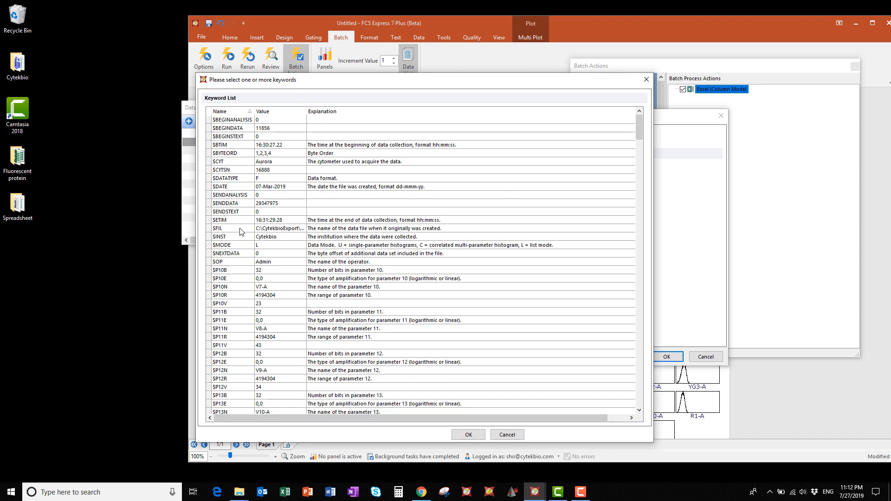
pyautogui.click(227, 228)
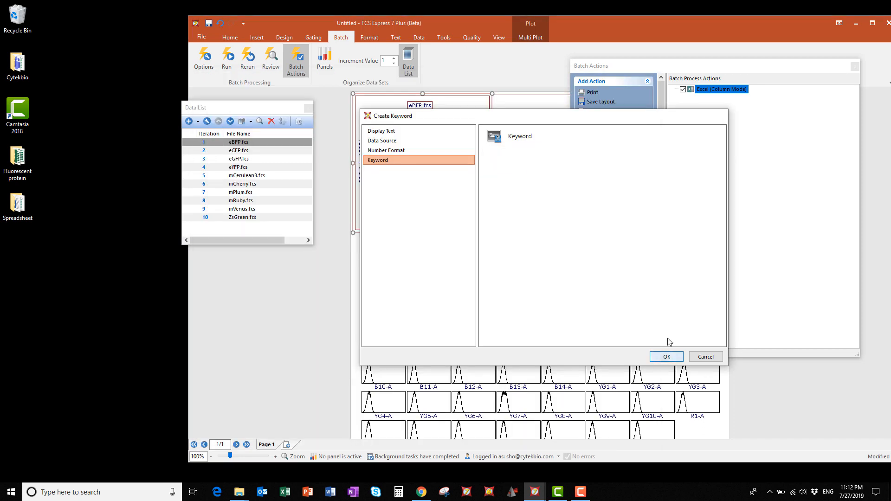
pyautogui.click(666, 356)
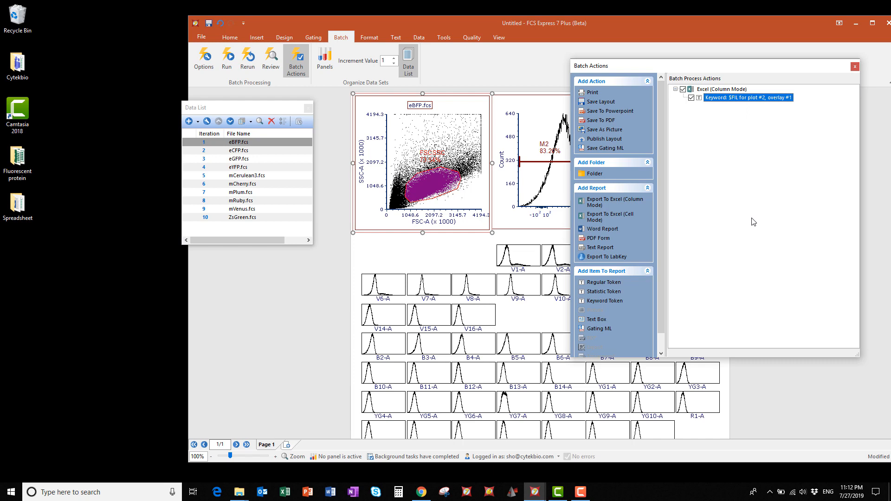
pyautogui.moveTo(522, 232)
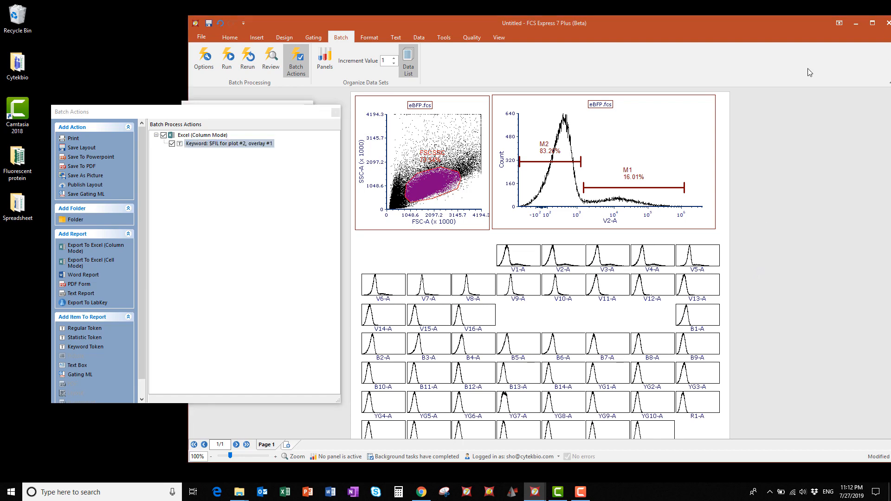
# - Add the histograms as Median statistic tokens gated on Positive MFI and confirm
pyautogui.scroll(-3)
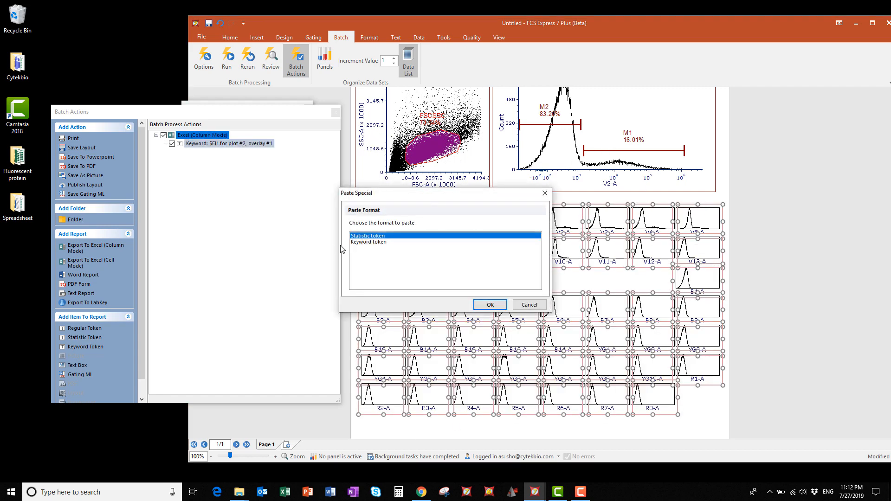
pyautogui.moveTo(440, 282)
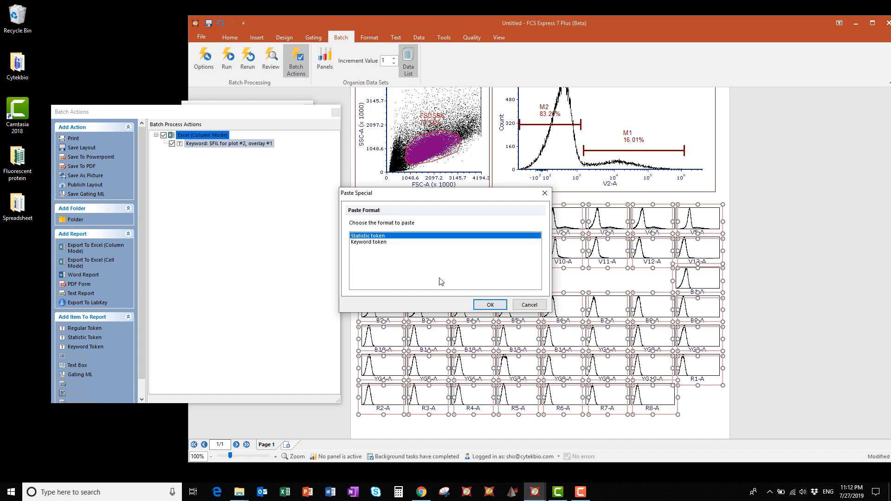
pyautogui.click(490, 304)
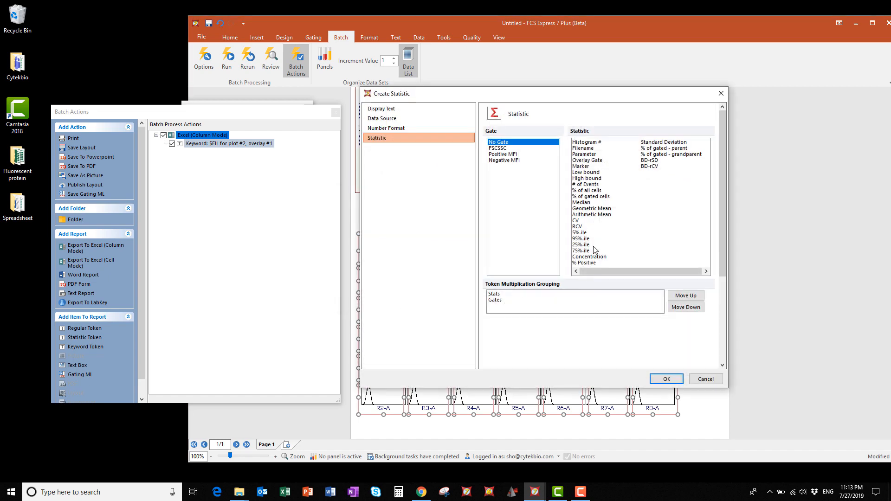
pyautogui.moveTo(520, 170)
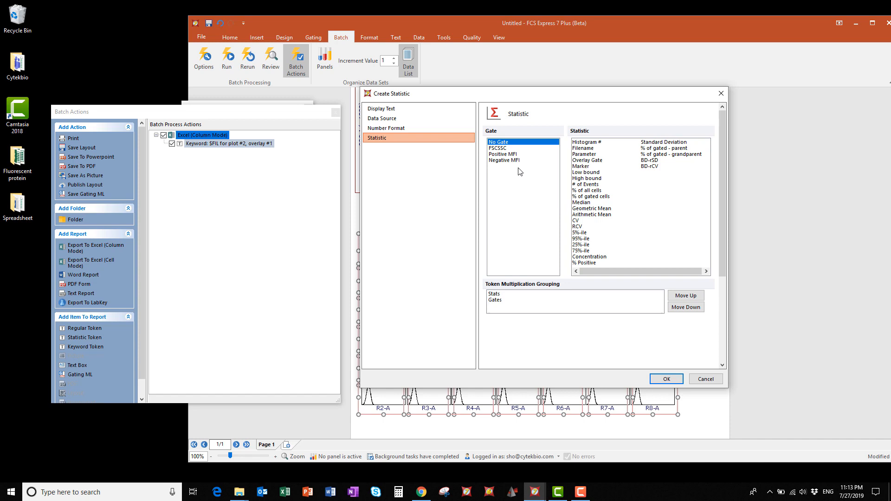
pyautogui.click(507, 154)
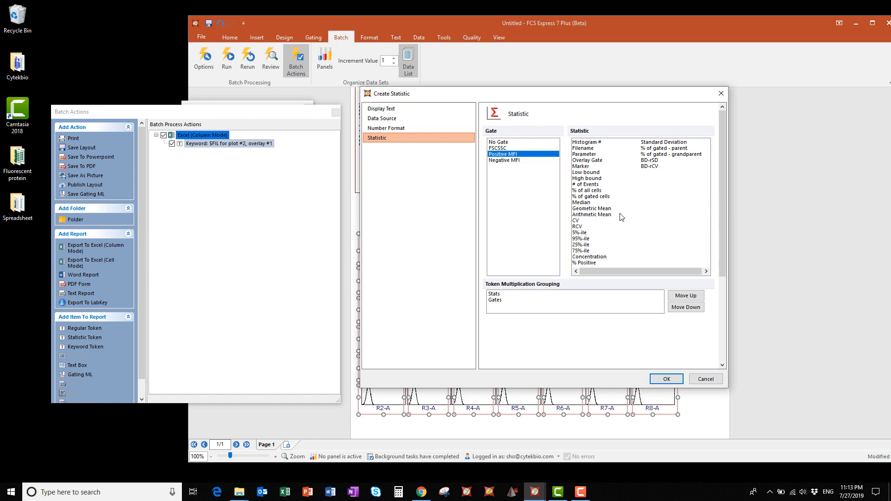
pyautogui.click(581, 203)
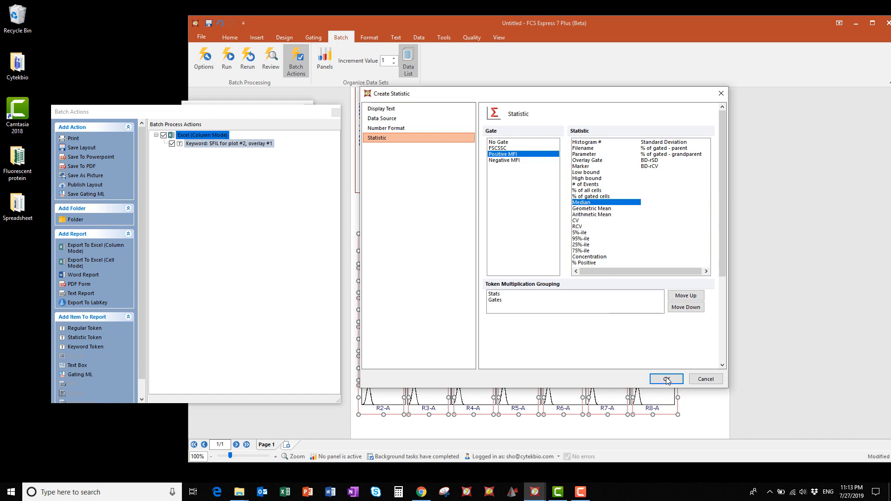
pyautogui.click(666, 379)
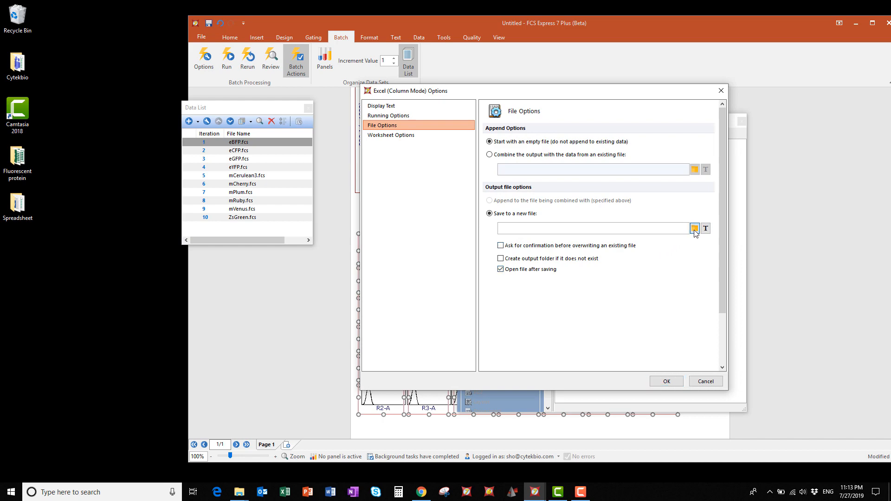
# - Save the second export's output as Negative MFI in the Spreadsheet folder
pyautogui.click(694, 229)
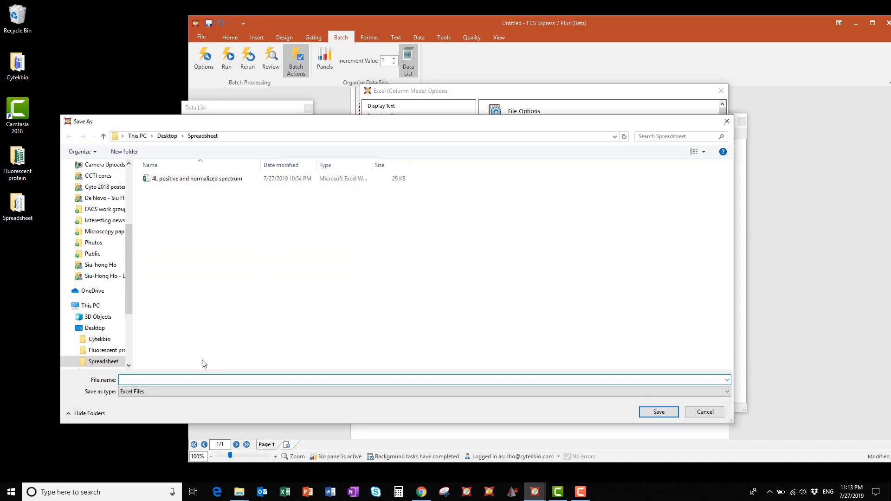
pyautogui.write('Negative MFI')
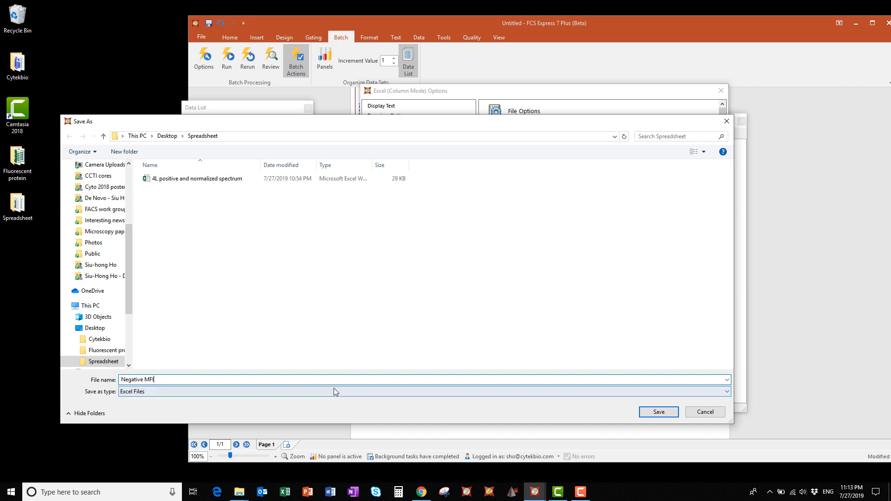
pyautogui.click(658, 412)
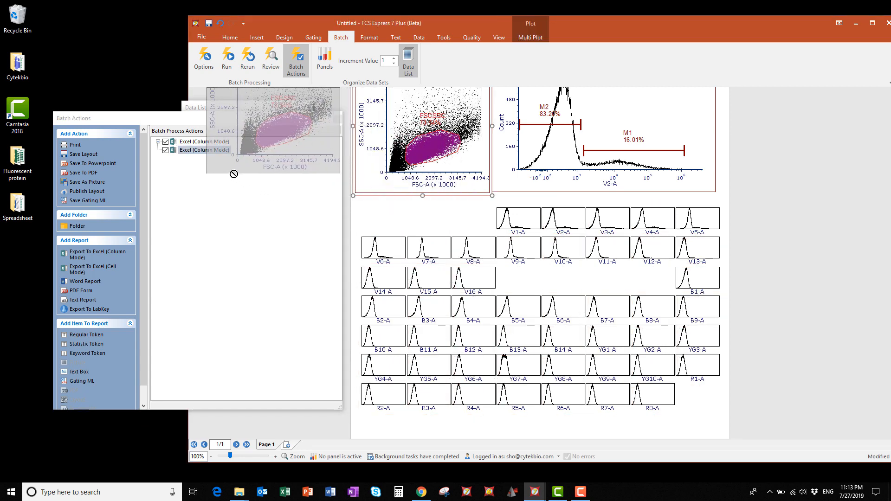
# - Add a $FIL file-name keyword token for plot #2 to the second Excel export
pyautogui.click(205, 149)
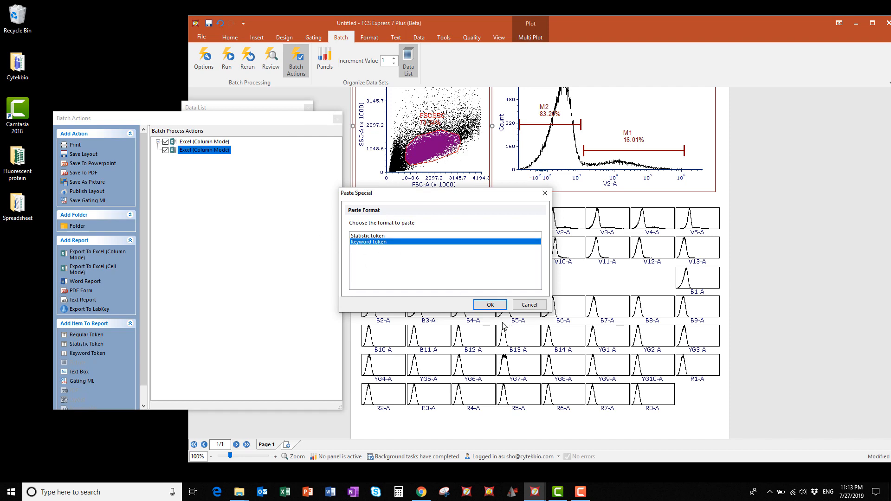
pyautogui.click(490, 305)
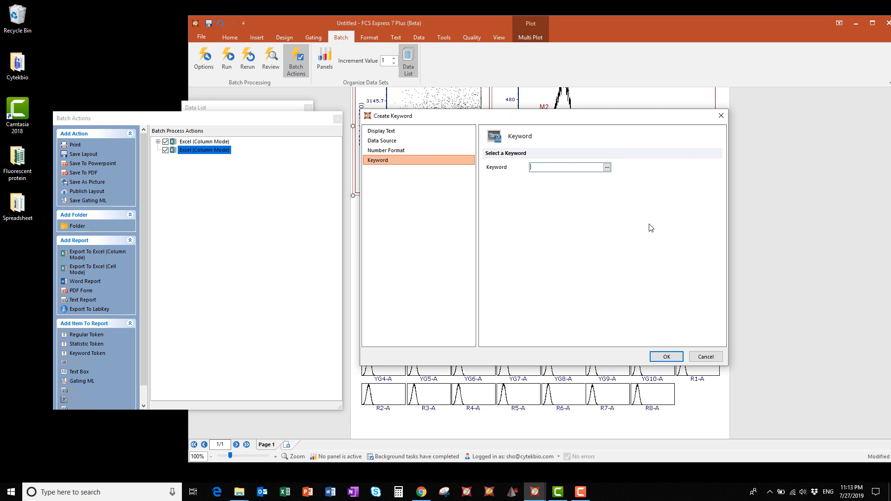
pyautogui.click(607, 167)
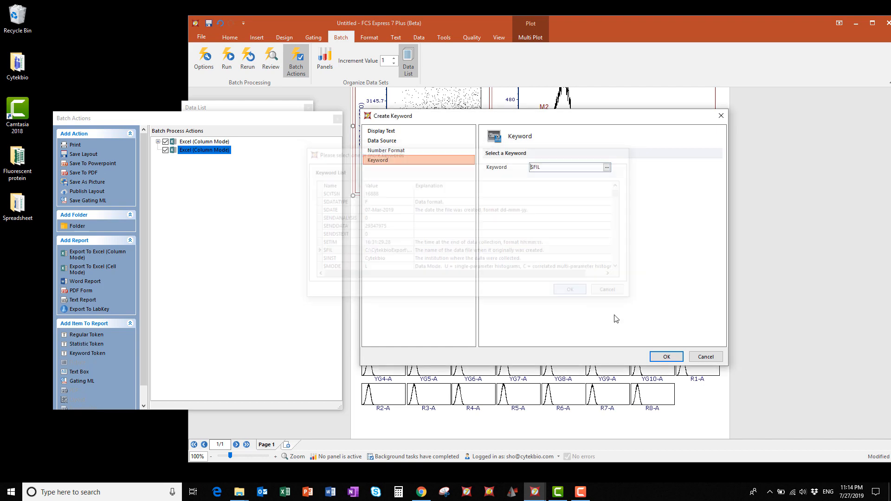
pyautogui.click(666, 356)
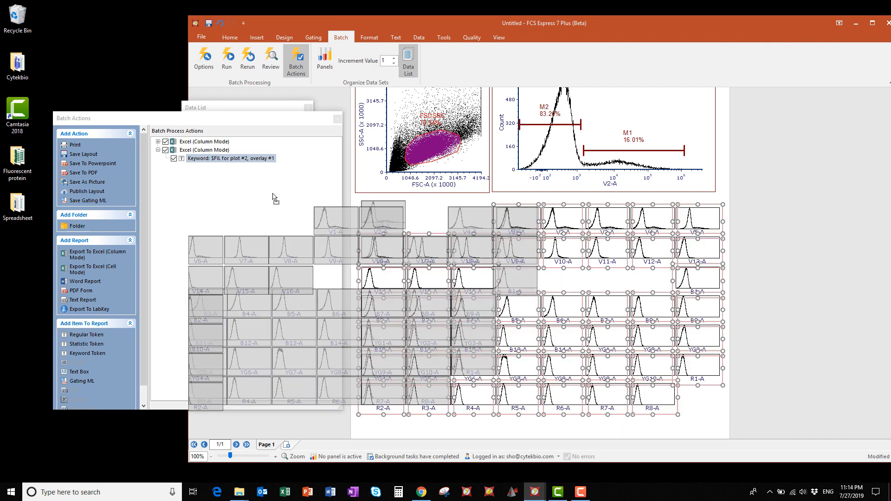
# - Paste the histograms into the second export as statistic tokens gated on Negative MFI
pyautogui.click(204, 150)
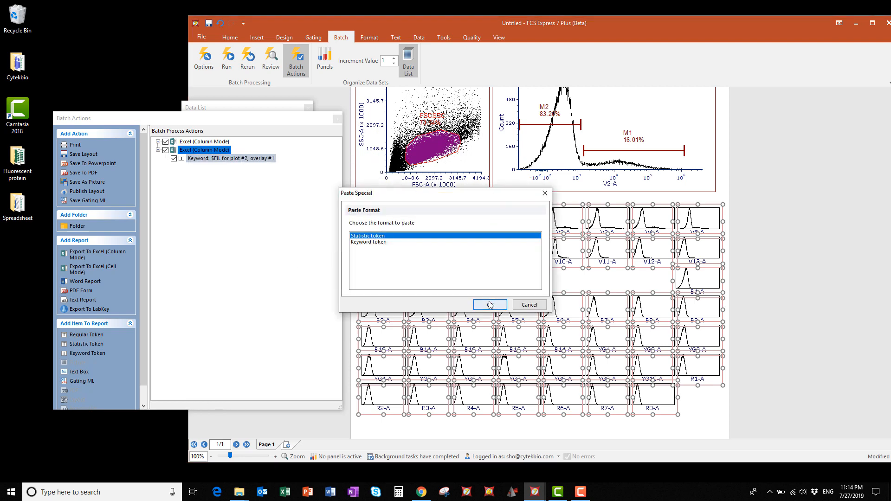
pyautogui.click(489, 305)
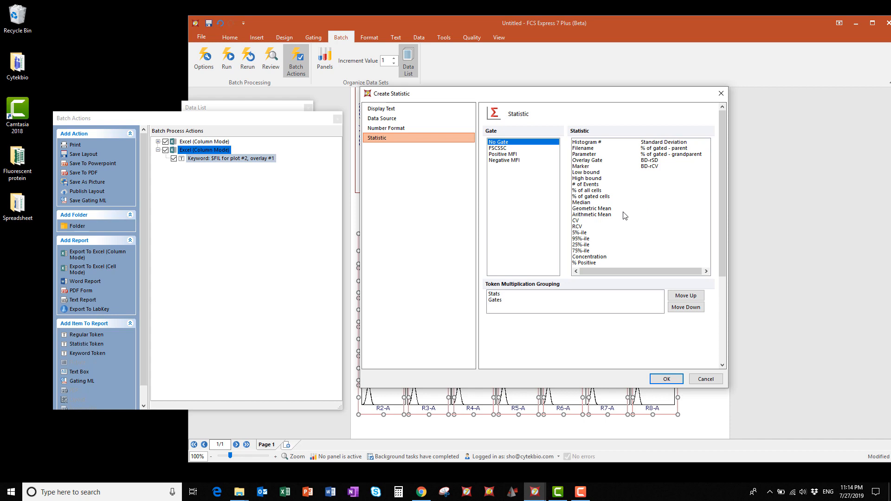
pyautogui.click(504, 160)
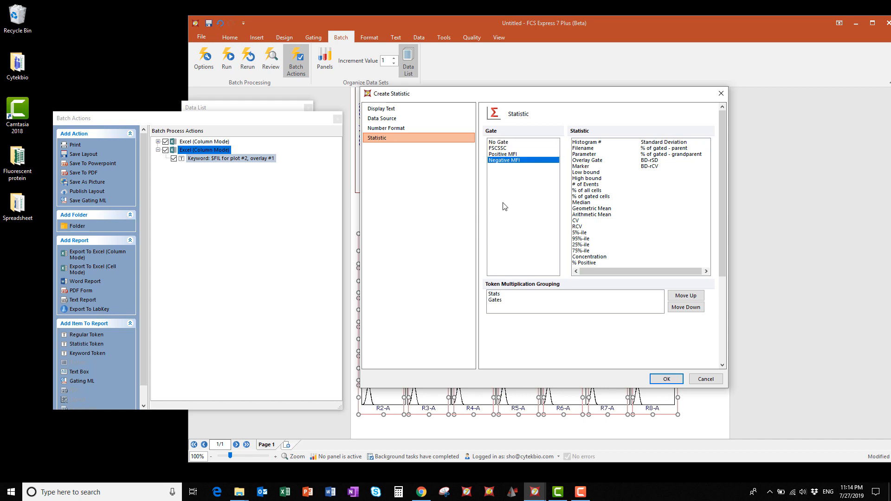
pyautogui.click(581, 202)
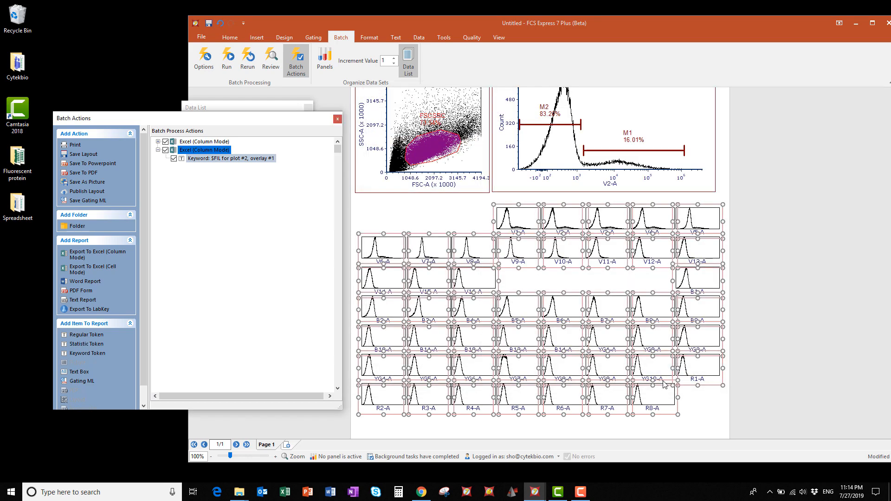
pyautogui.click(157, 149)
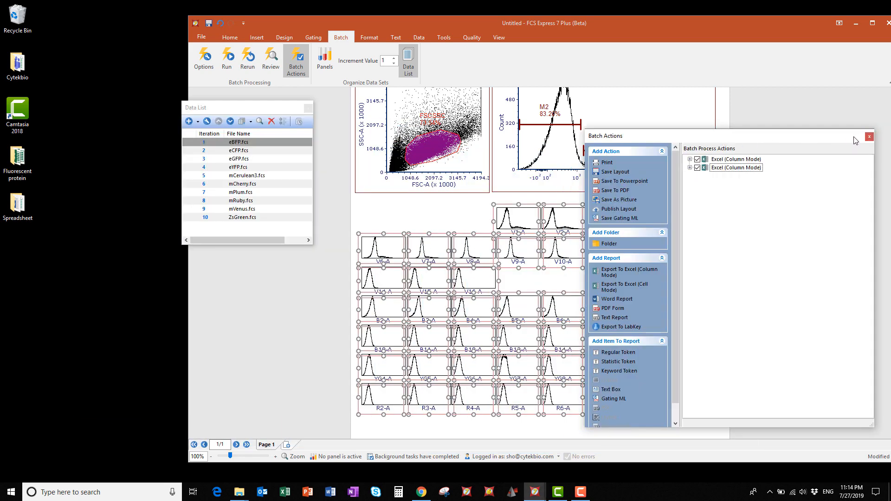
# - Close Batch Actions and set batch options to pause unconditionally between iterations
pyautogui.click(881, 135)
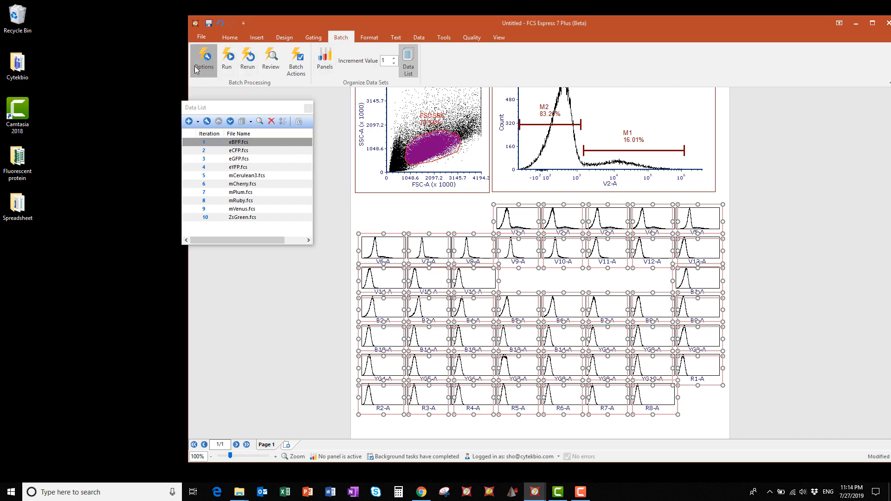
pyautogui.click(203, 56)
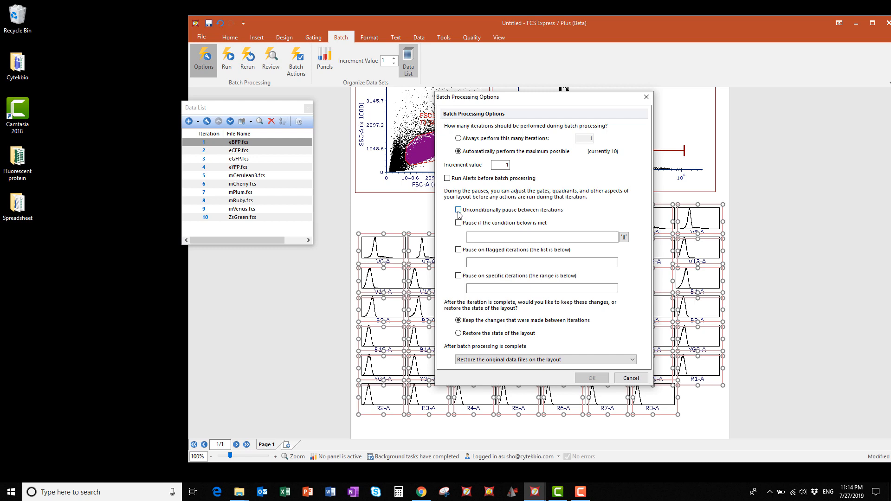
pyautogui.click(458, 209)
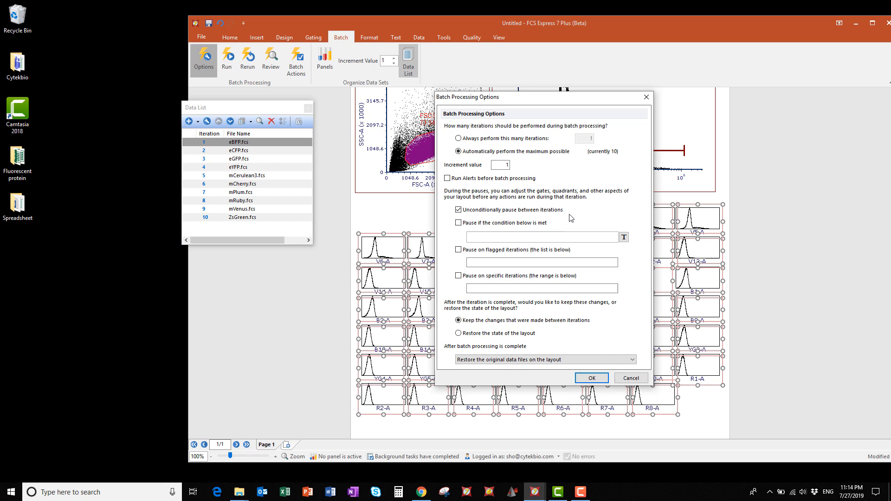
pyautogui.moveTo(564, 233)
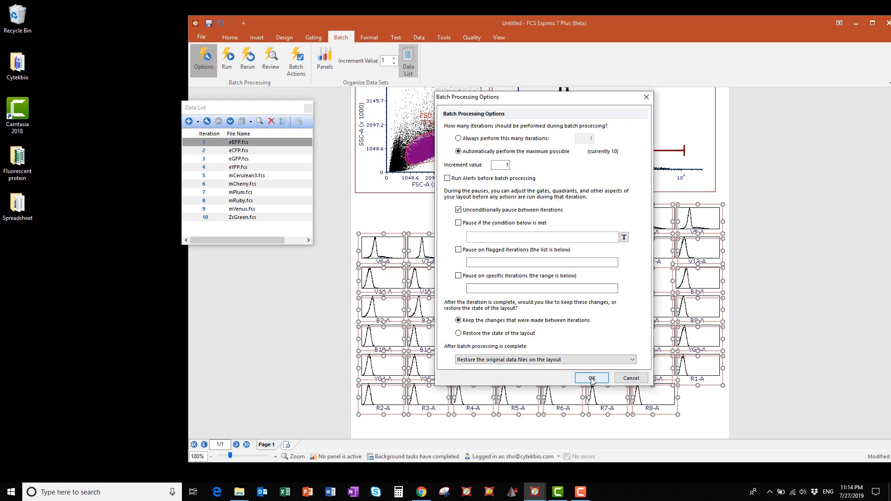
pyautogui.click(591, 377)
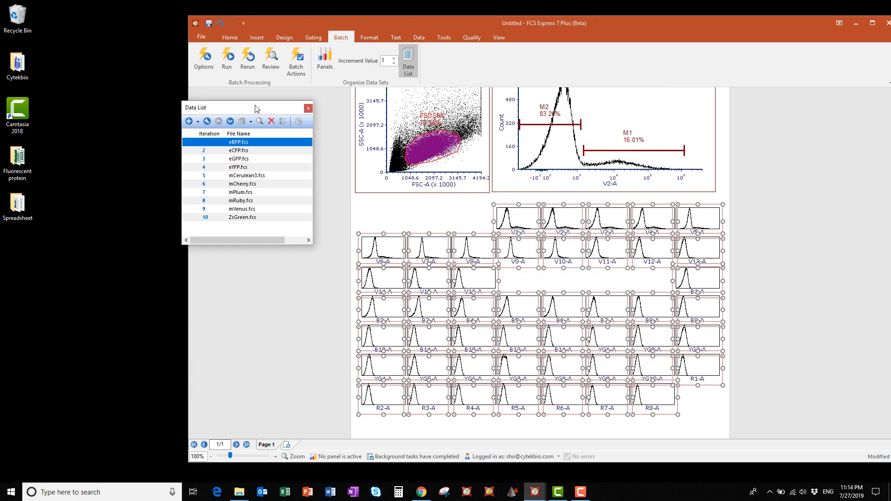
pyautogui.moveTo(256, 106); pyautogui.dragTo(158, 107)
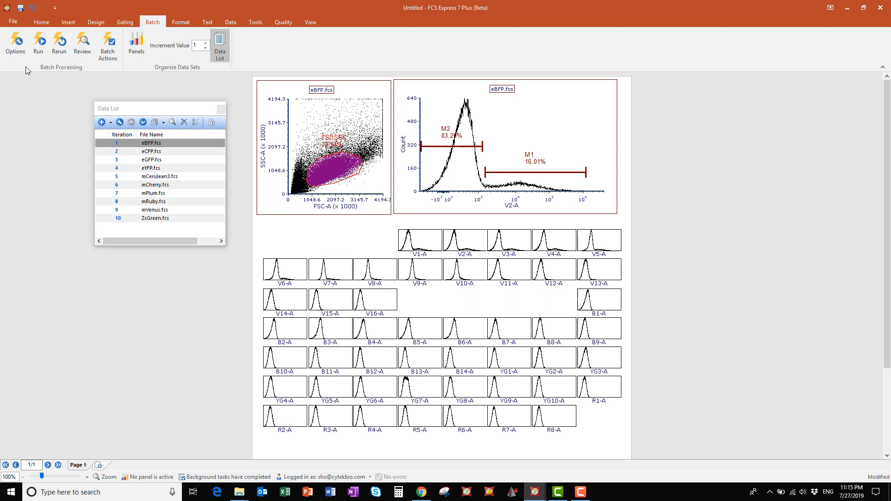
# - Run the batch, switch the eCFP histogram to V4-A and adjust marker M2's right end
pyautogui.click(39, 42)
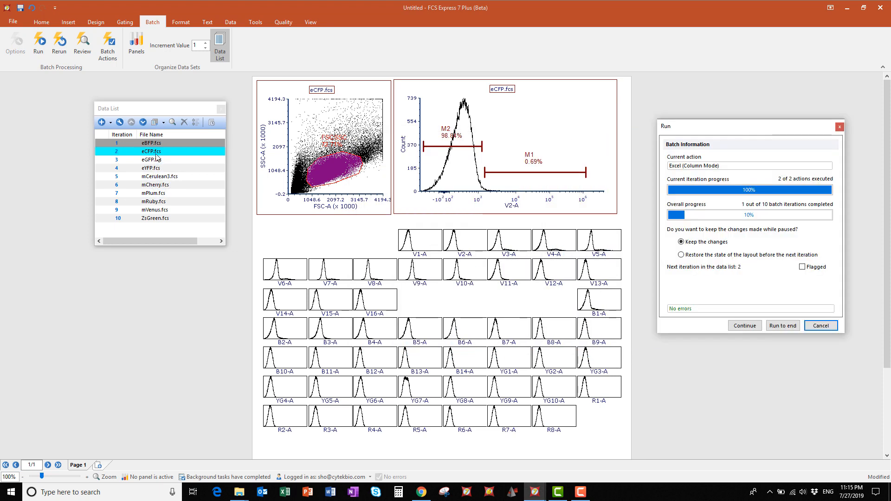
pyautogui.moveTo(413, 129)
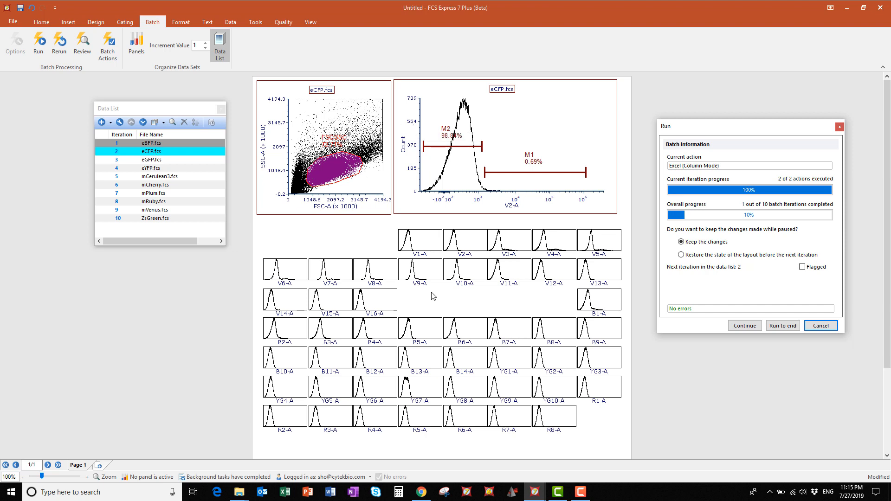
pyautogui.moveTo(517, 248)
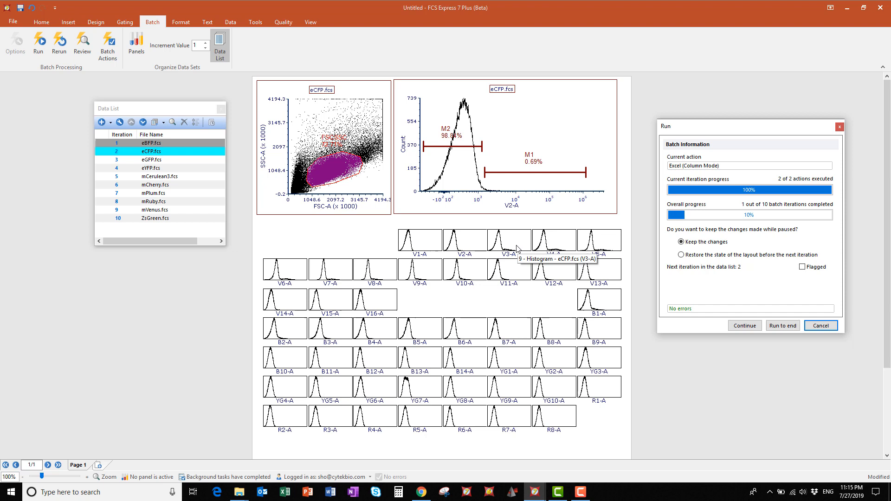
pyautogui.moveTo(600, 256)
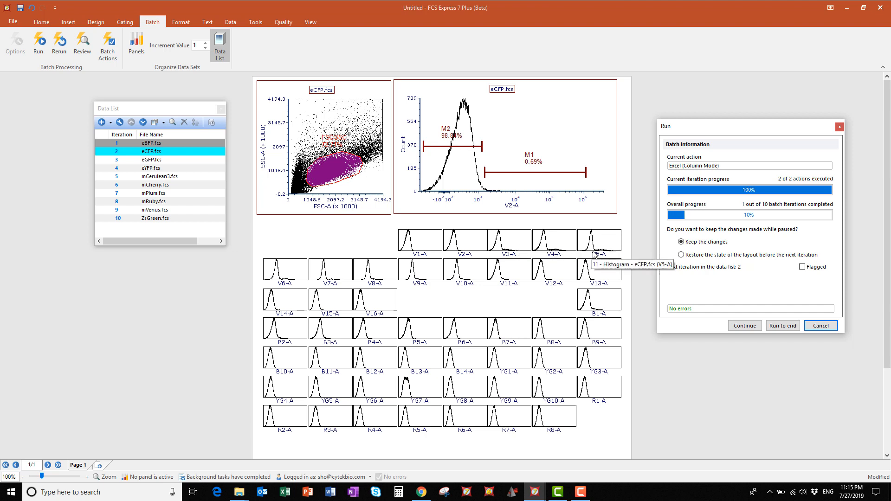
pyautogui.moveTo(386, 284)
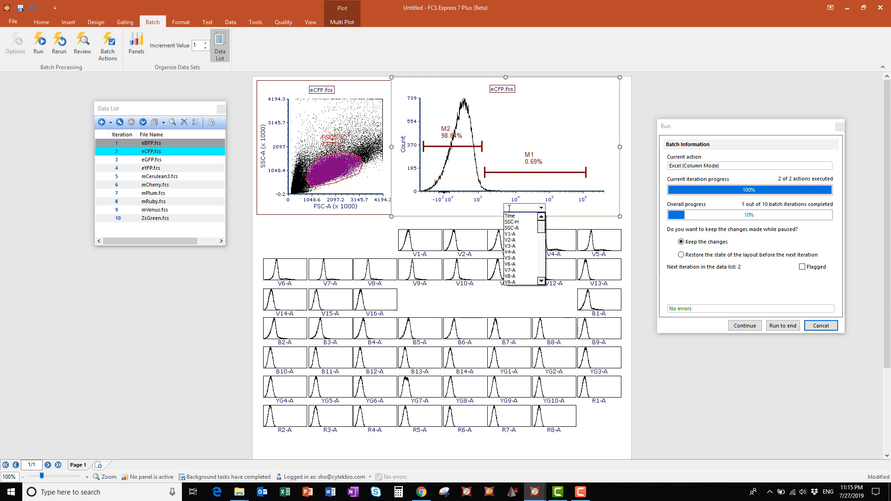
pyautogui.click(510, 245)
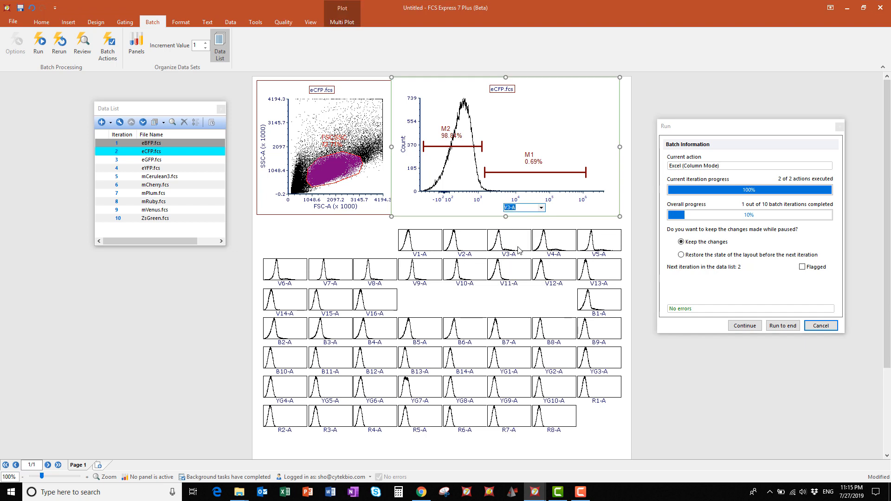
pyautogui.click(544, 208)
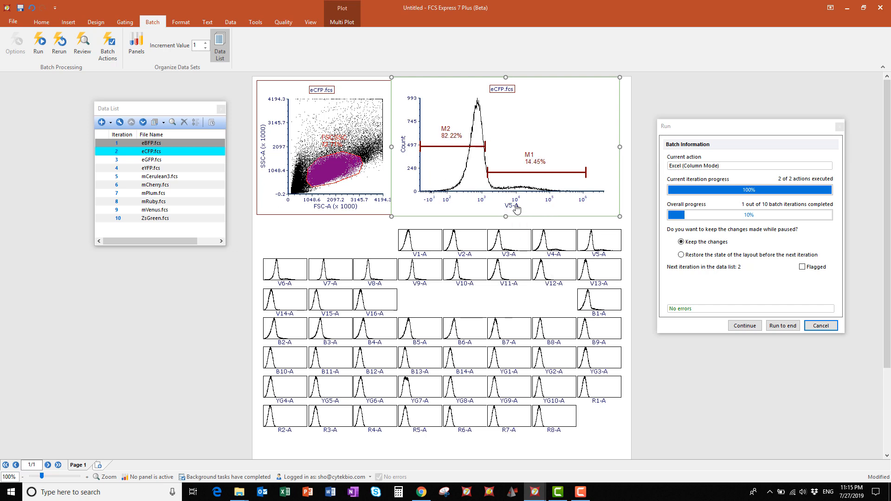
pyautogui.click(514, 205)
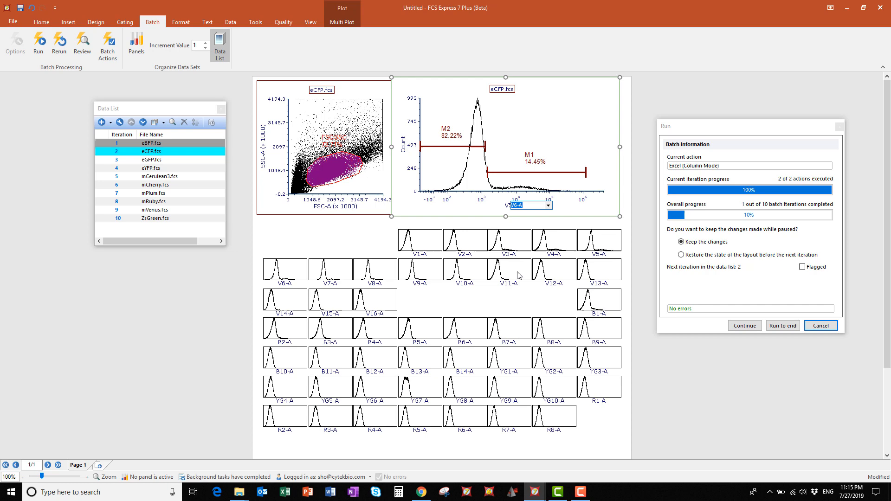
pyautogui.click(547, 205)
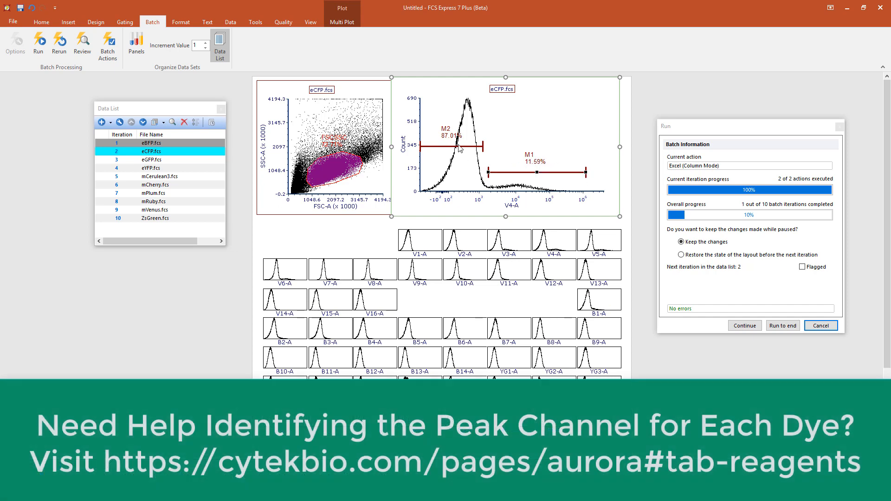
pyautogui.moveTo(485, 147); pyautogui.dragTo(477, 147)
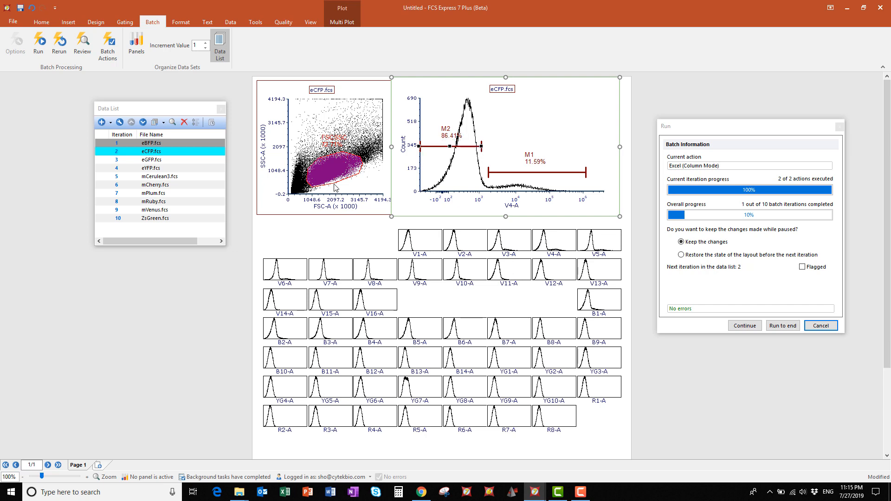
pyautogui.moveTo(518, 243)
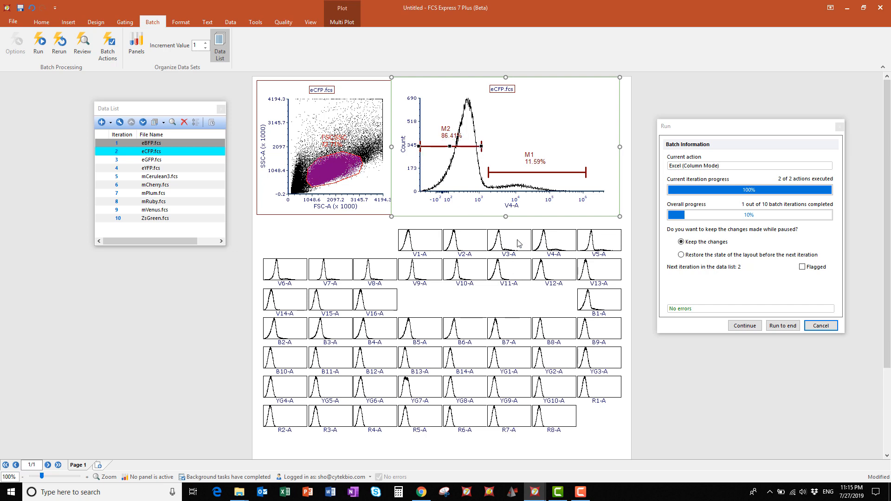
pyautogui.moveTo(668, 329)
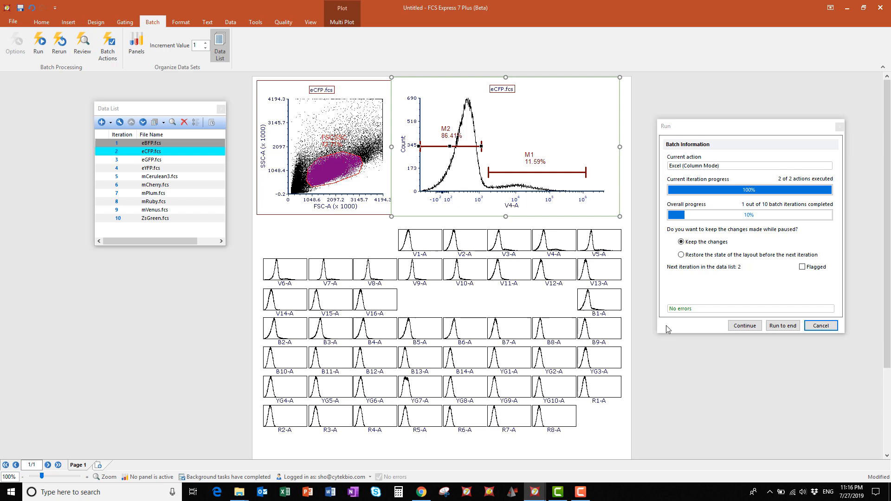
# - Continue to eGFP, switch its histogram to B2-A and disable immediate updating on the layout
pyautogui.click(744, 325)
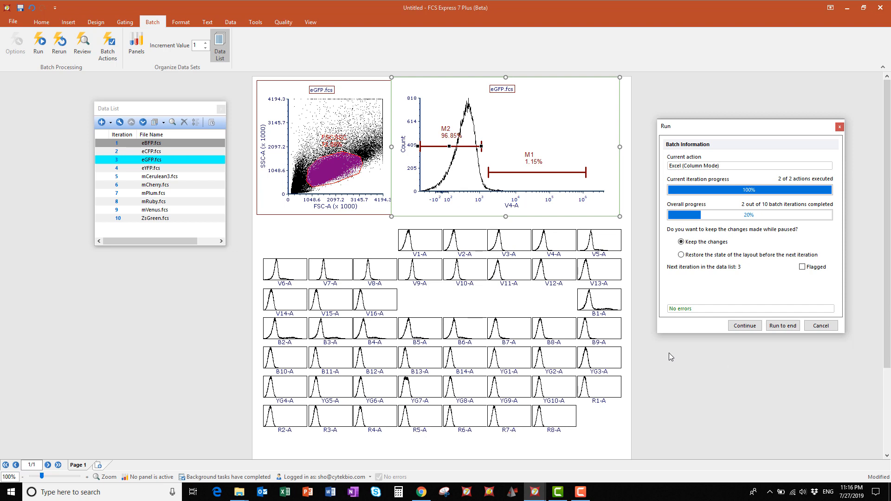
pyautogui.moveTo(608, 301)
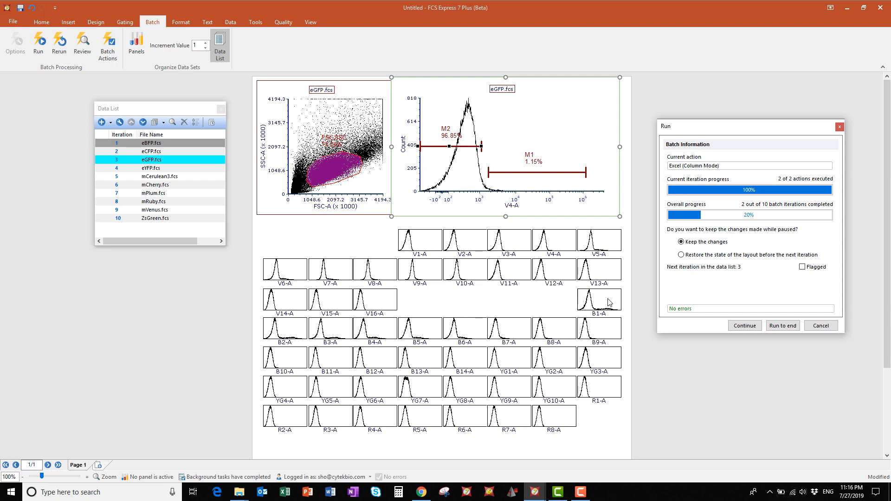
pyautogui.moveTo(476, 262)
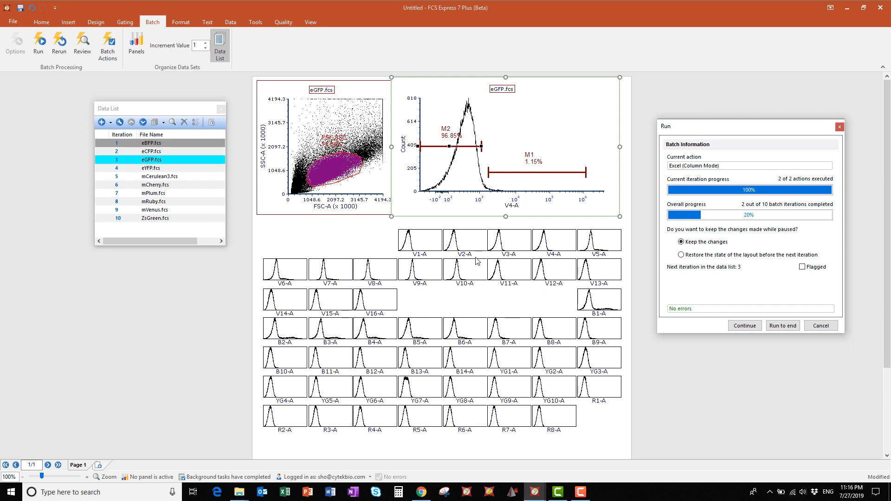
pyautogui.click(543, 207)
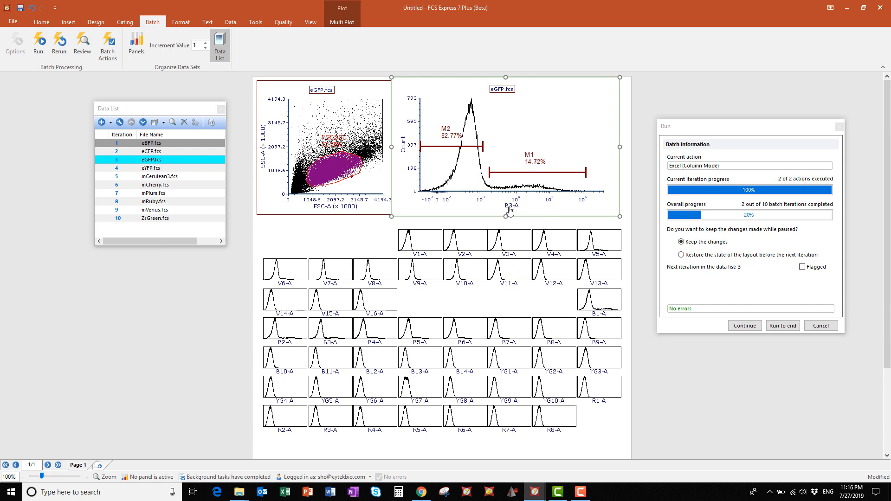
pyautogui.click(542, 206)
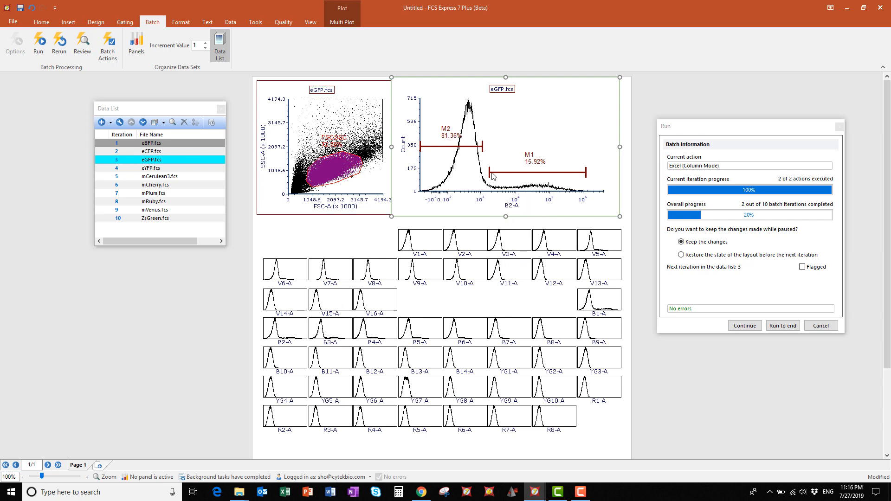
pyautogui.moveTo(490, 174)
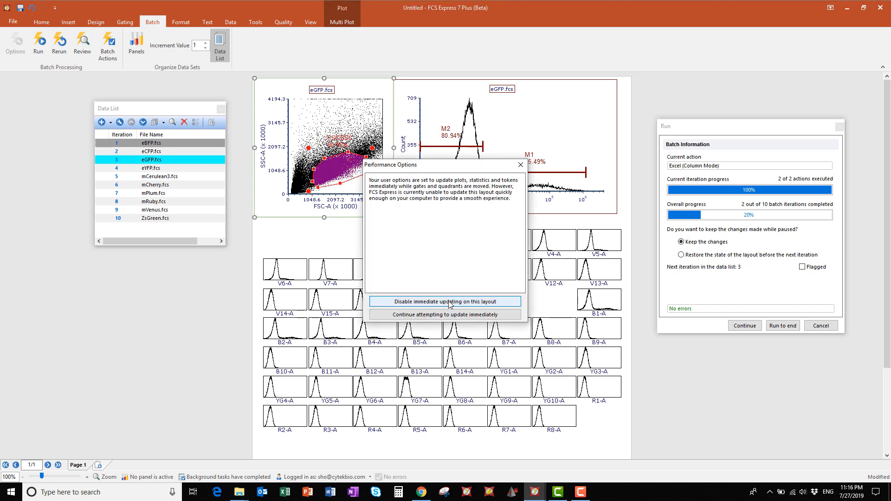
pyautogui.click(445, 300)
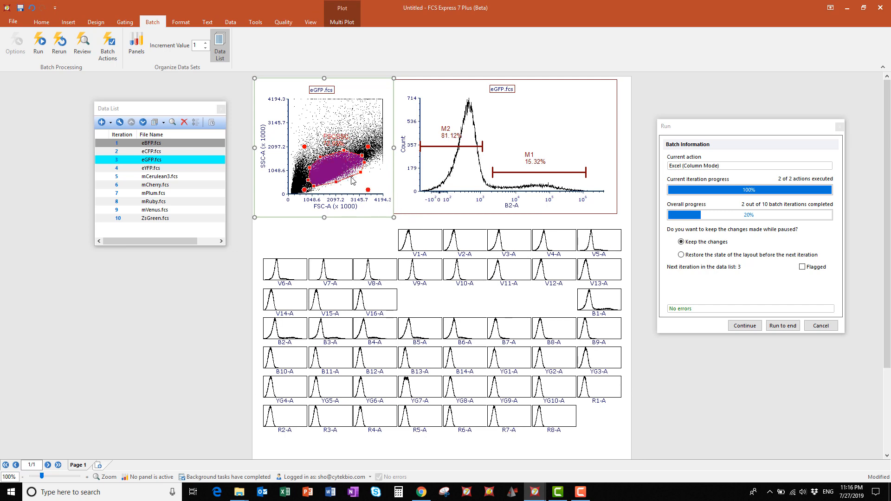
pyautogui.moveTo(689, 346)
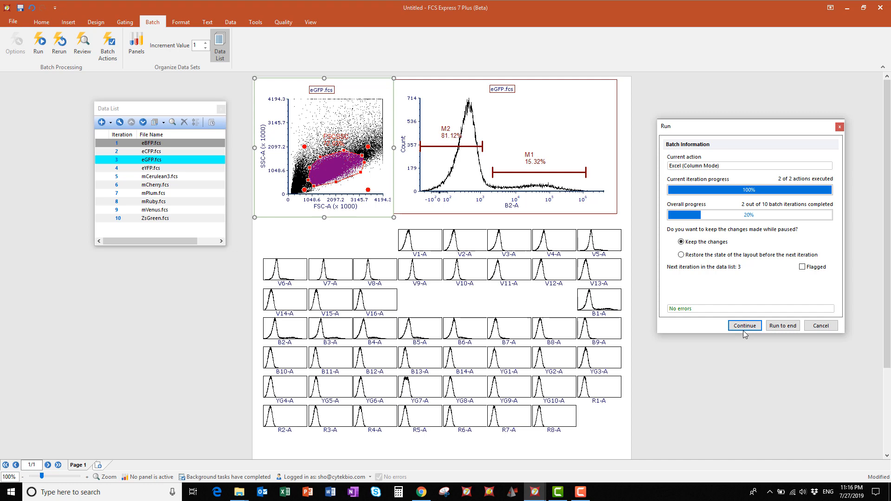
# - Continue to eYFP and plot its histogram on the B3-A channel
pyautogui.click(744, 326)
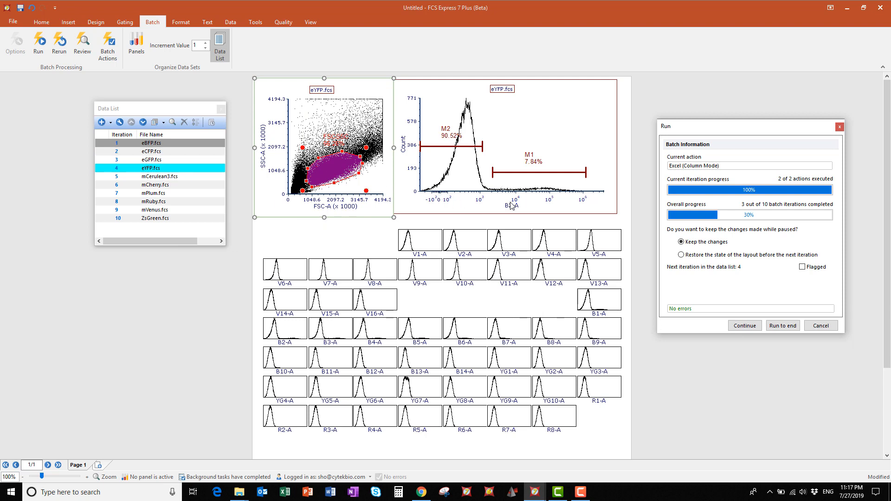
pyautogui.click(541, 205)
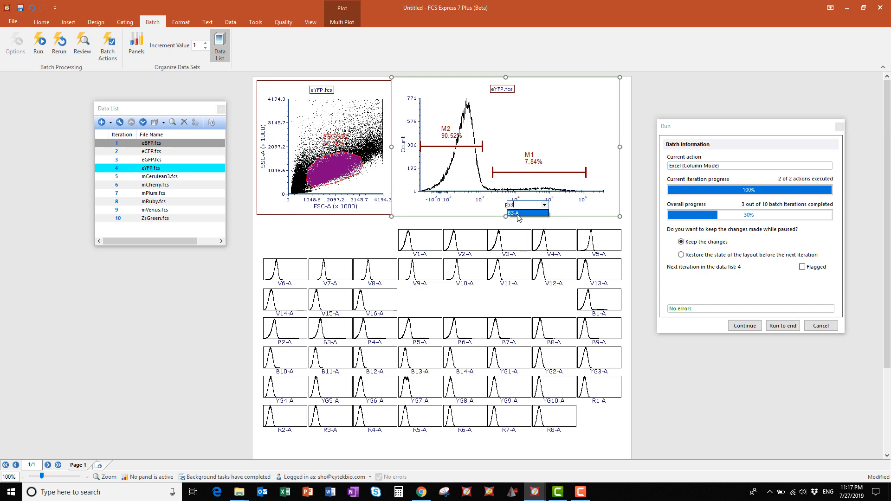
pyautogui.click(544, 205)
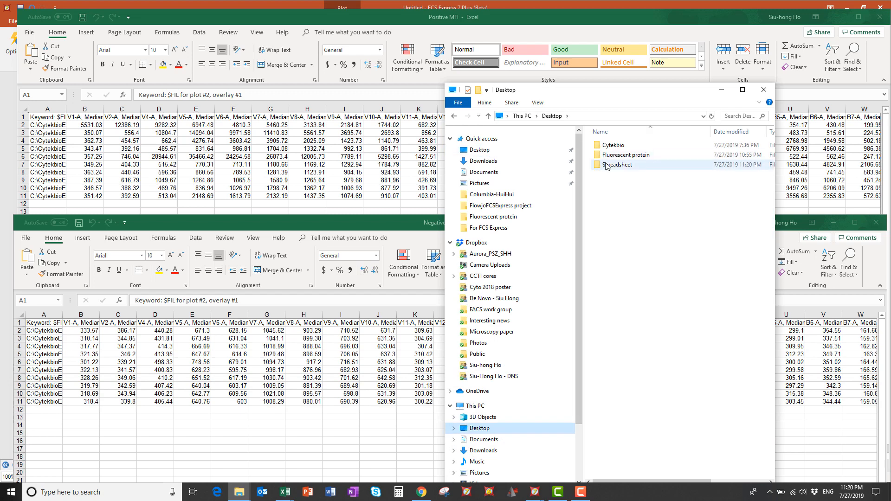
# - Open the '4L positive and normalized spectrum' workbook from the Spreadsheet folder
pyautogui.doubleClick(616, 164)
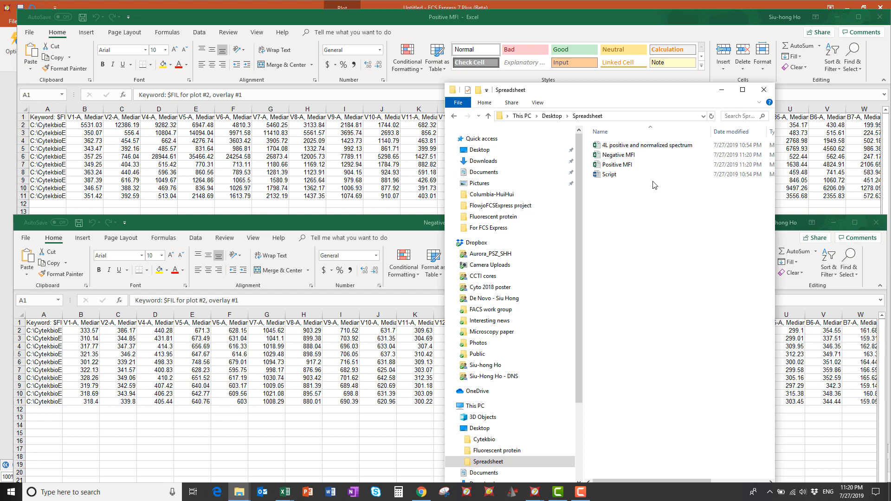
pyautogui.click(646, 144)
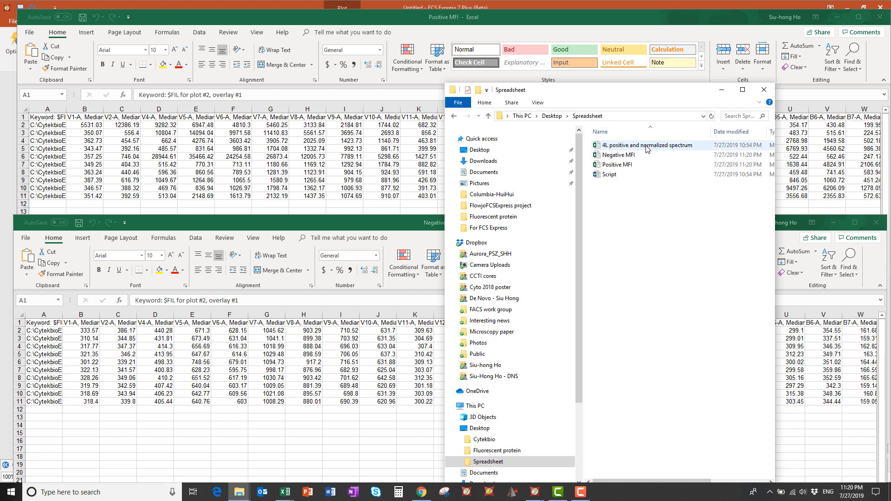
pyautogui.doubleClick(645, 145)
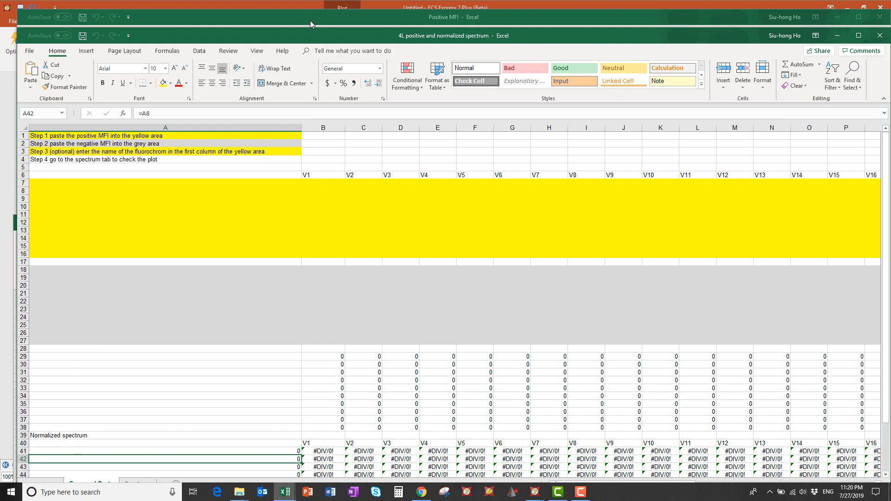
pyautogui.moveTo(470, 220)
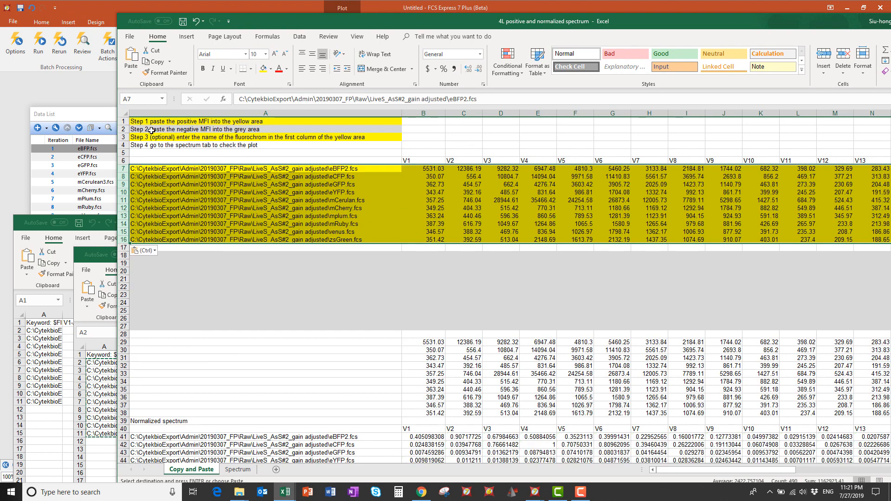
pyautogui.moveTo(218, 134)
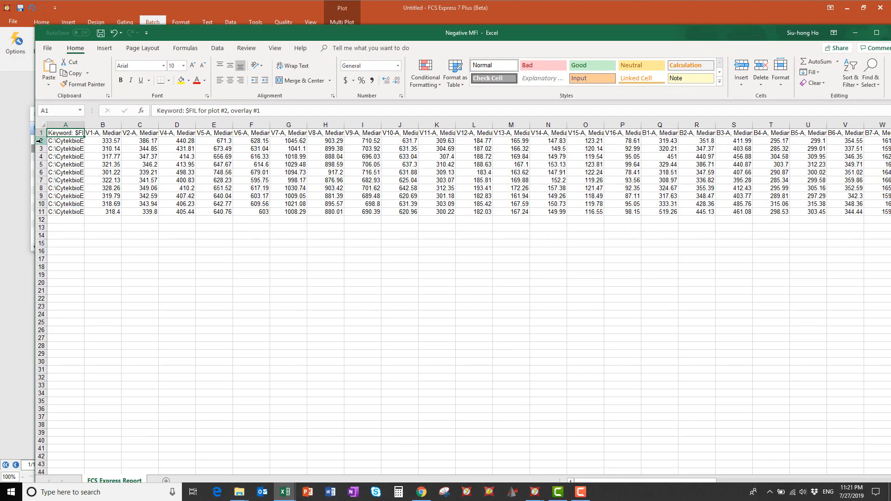
# - Select the Negative MFI data rows and copy them
pyautogui.click(65, 137)
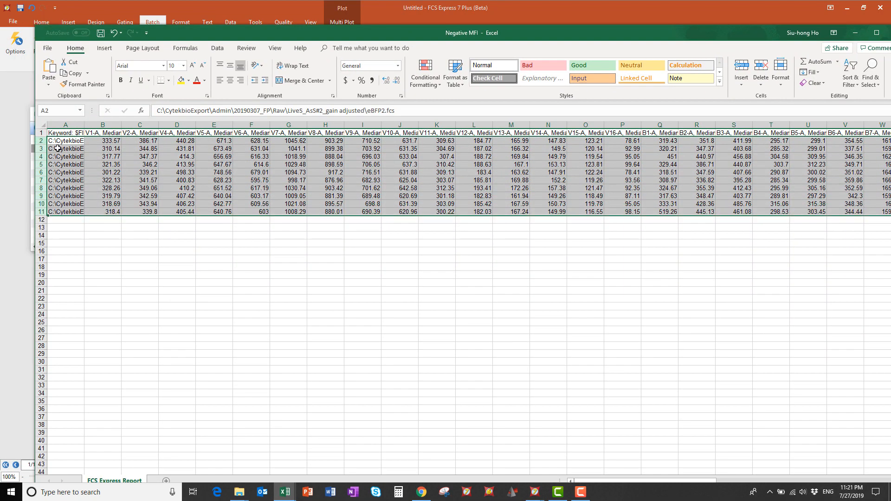
pyautogui.rightClick(58, 148)
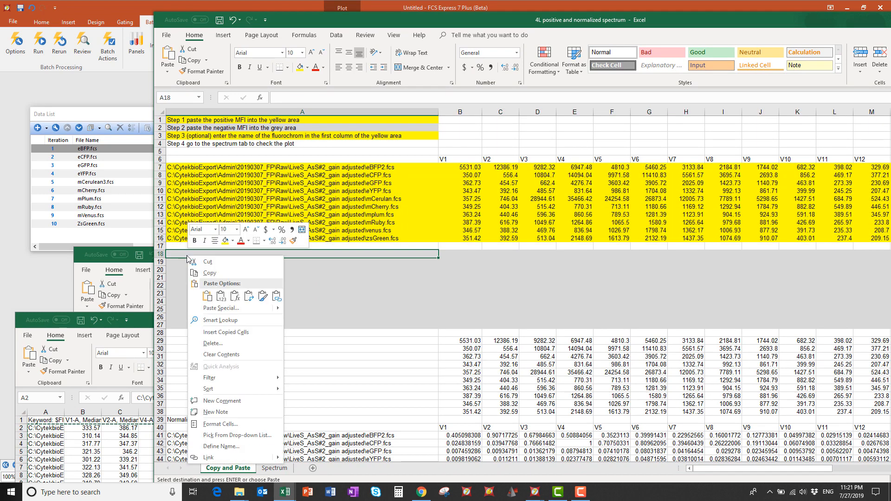
# - Paste the negative MFI medians at A18, view the Spectrum charts, and return to the data sheet
pyautogui.click(209, 273)
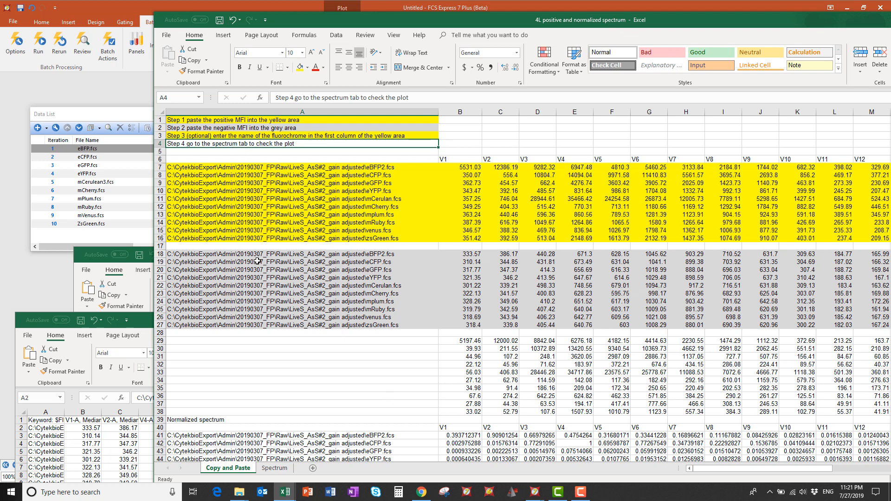
pyautogui.click(274, 467)
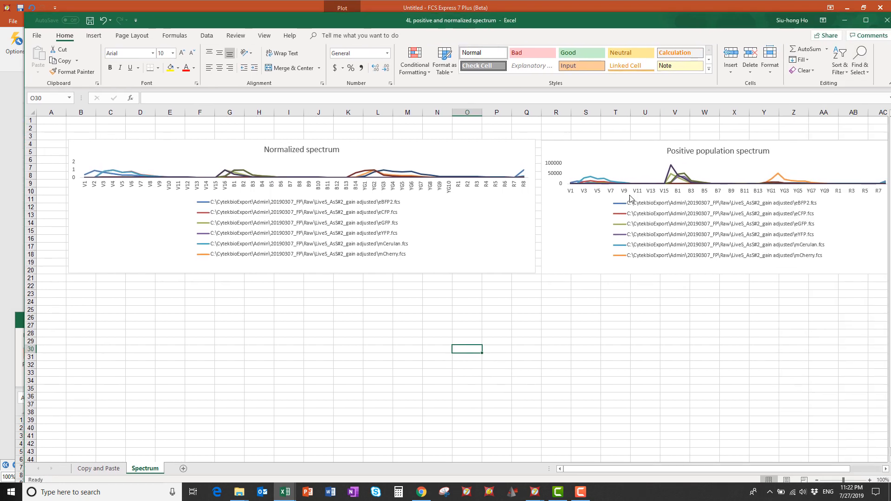
pyautogui.moveTo(253, 249)
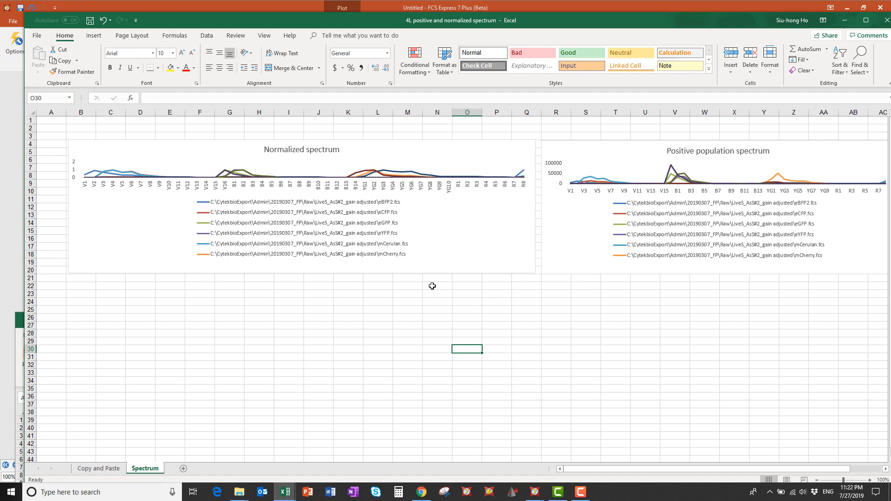
pyautogui.click(98, 467)
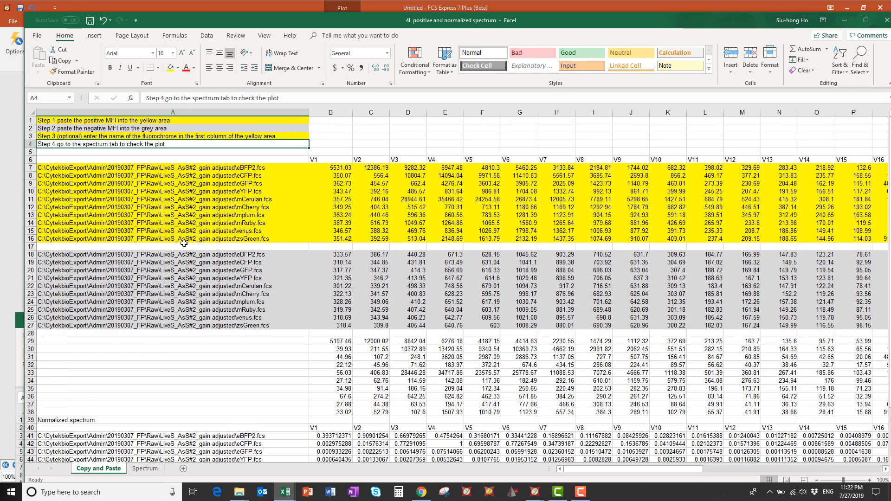
# - Enter fluorochrome names (eBFP, mCherry, Venus, etc.) down column A from A7 and view the relabelled charts
pyautogui.click(144, 167)
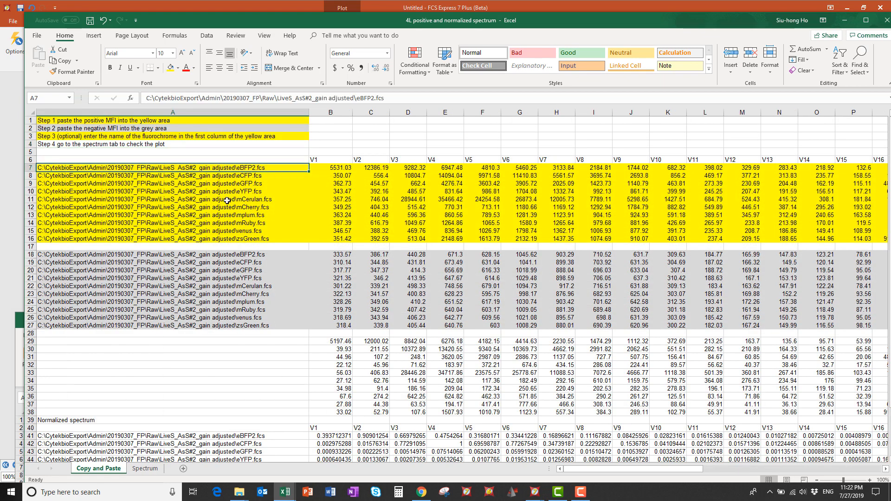
pyautogui.write('e')
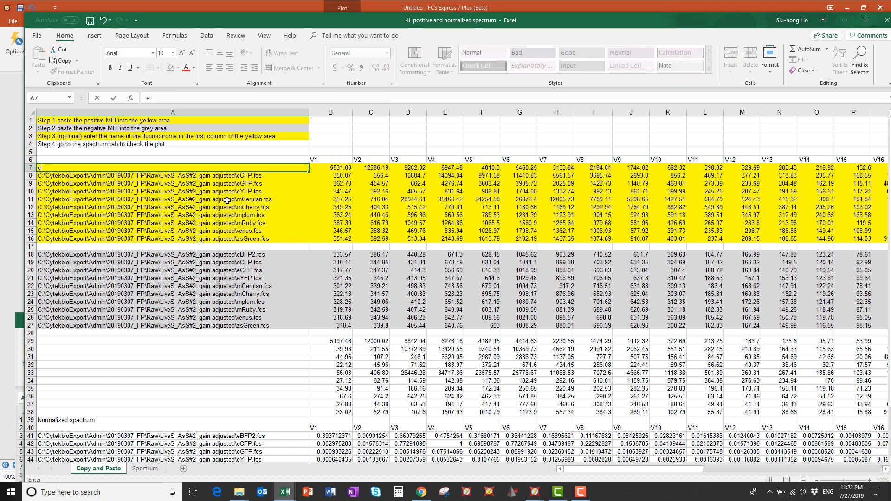
pyautogui.write('eBFP')
pyautogui.click(173, 175)
pyautogui.write('eCFP')
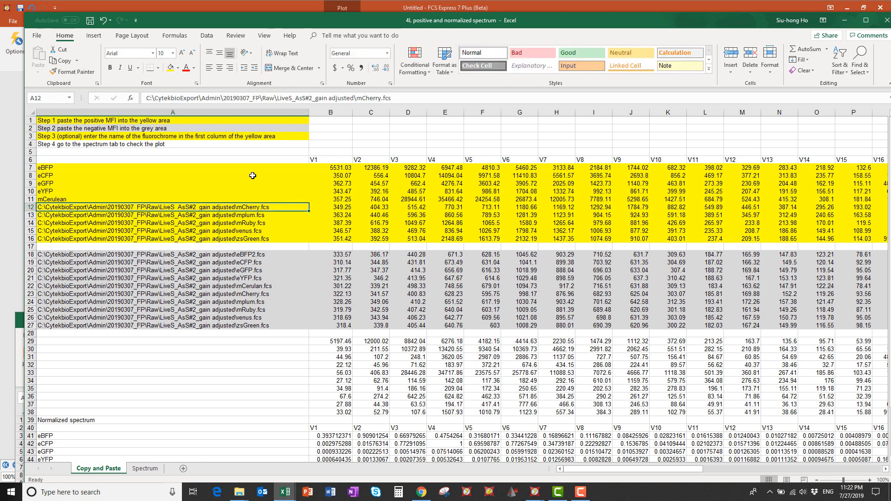
pyautogui.write('mCHe')
pyautogui.click(172, 215)
pyautogui.write('mPlu')
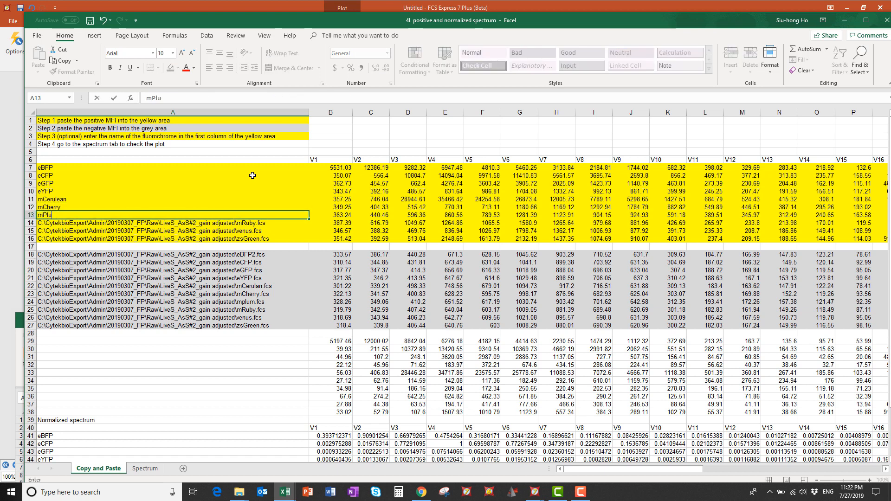
pyautogui.press('Enter')
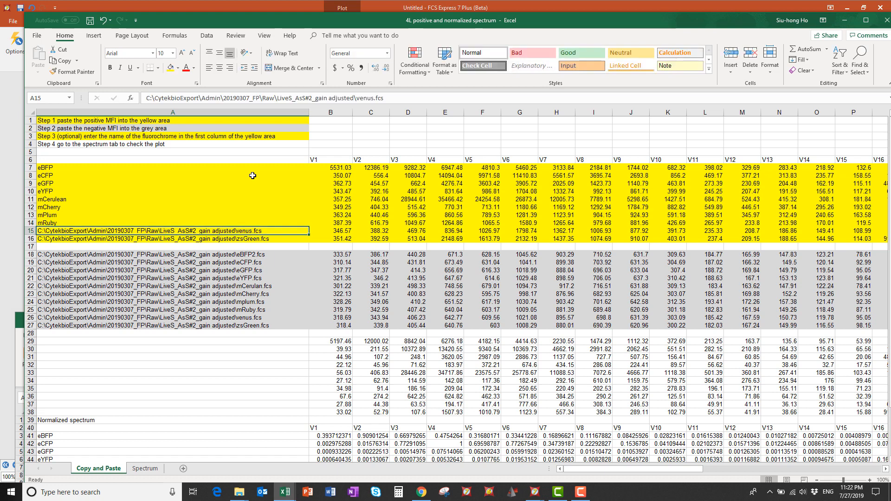
pyautogui.write('Venus')
pyautogui.click(172, 238)
pyautogui.write('ZsGreen')
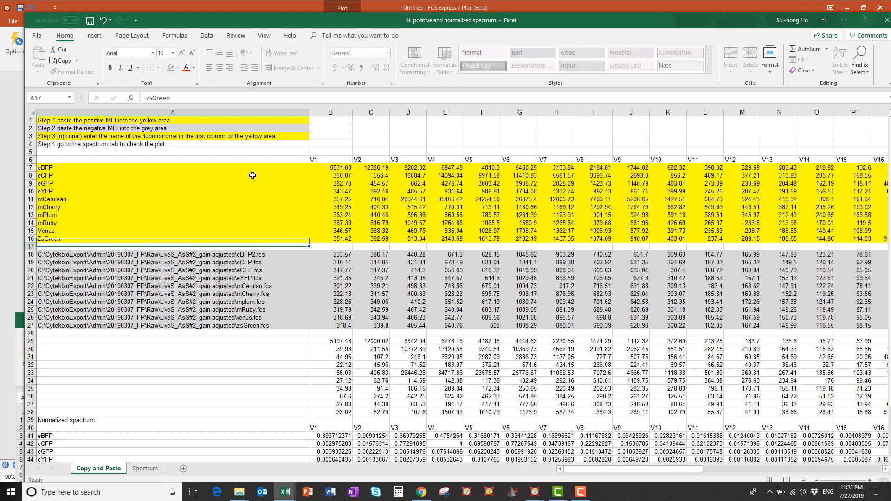
pyautogui.click(144, 467)
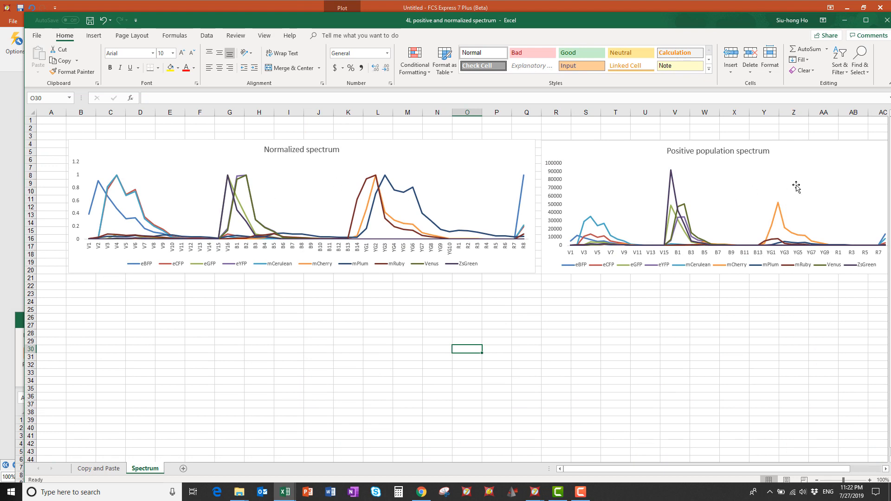
pyautogui.moveTo(606, 257)
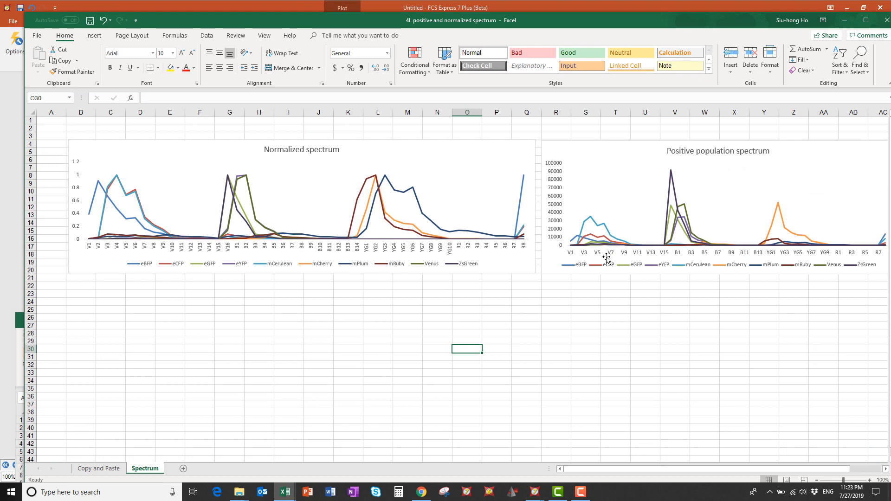